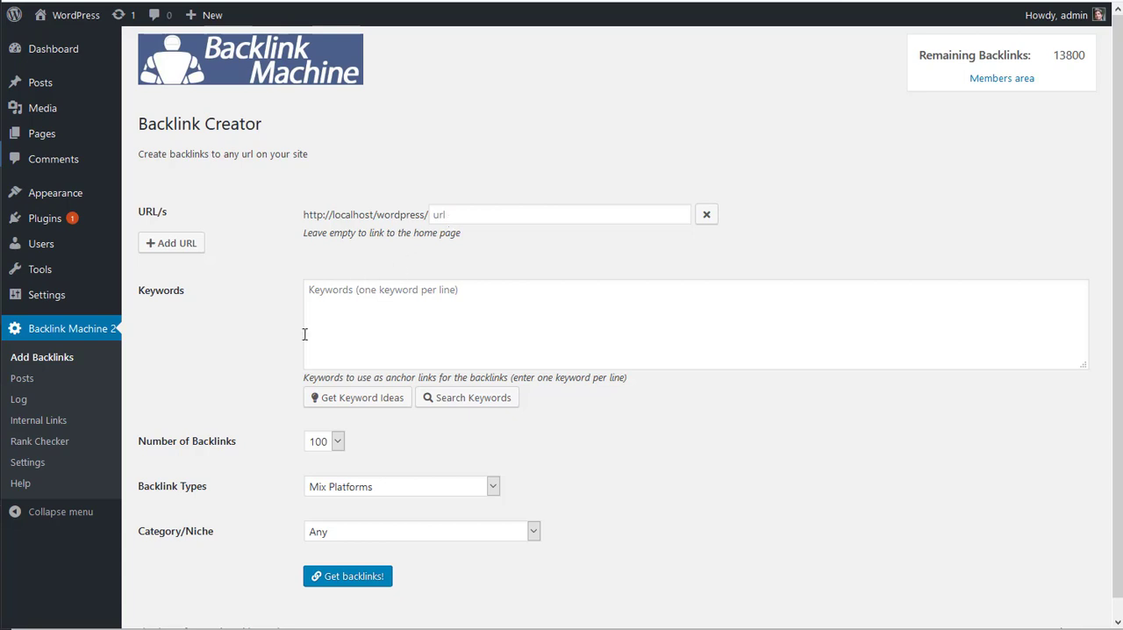
# Step: Show the plugin's Posts overview listing posts with word counts, readability and SEO scores
pyautogui.click(21, 379)
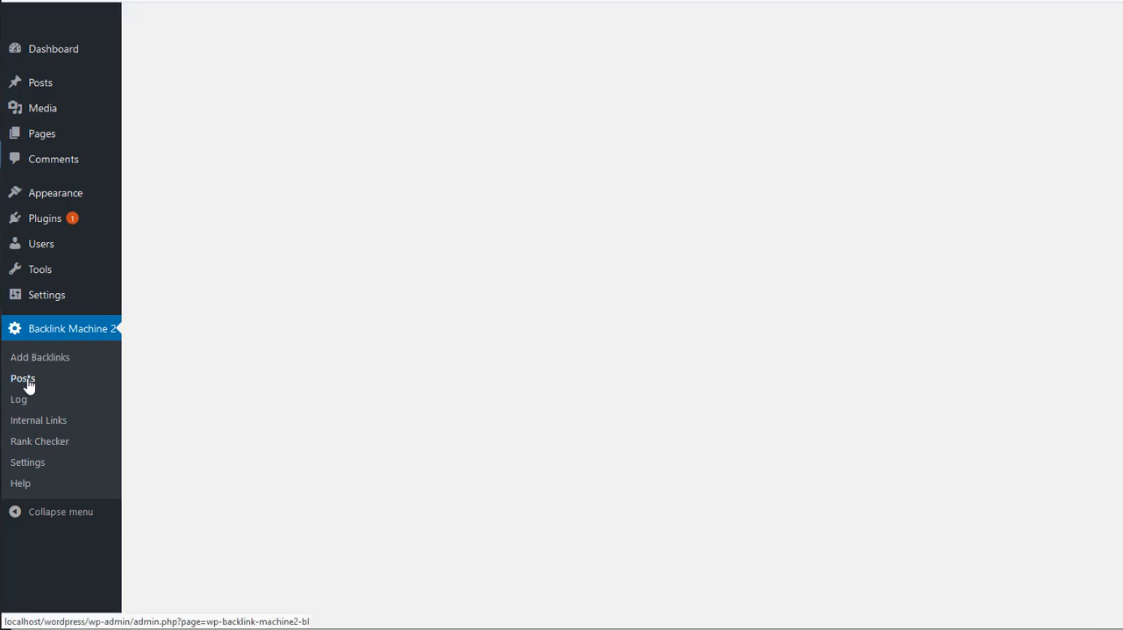
pyautogui.click(23, 379)
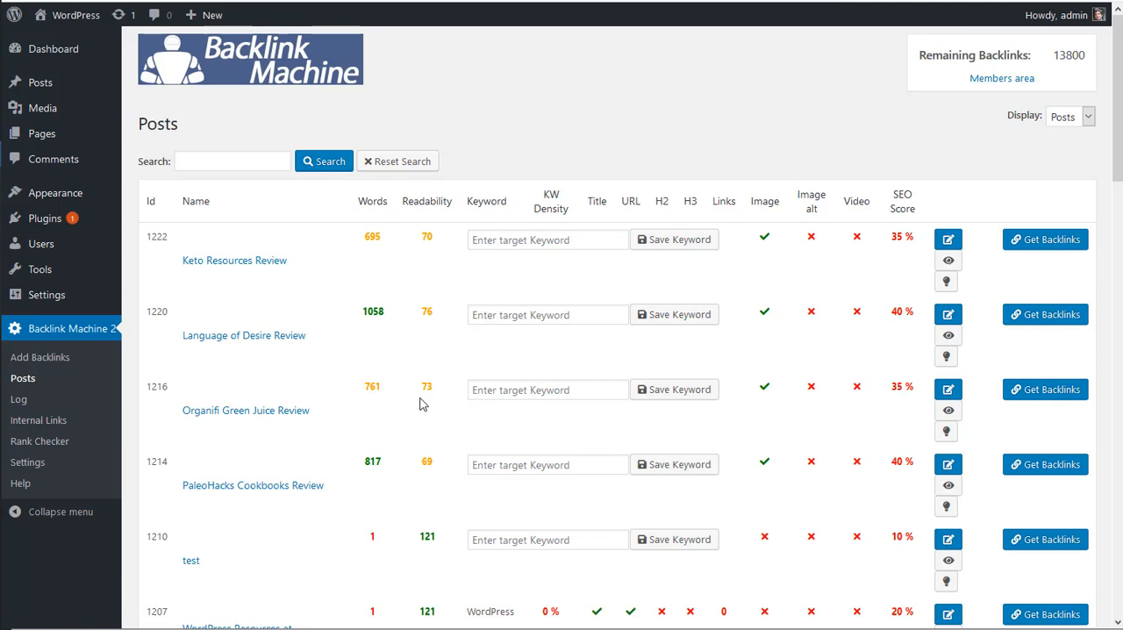
pyautogui.scroll(-3)
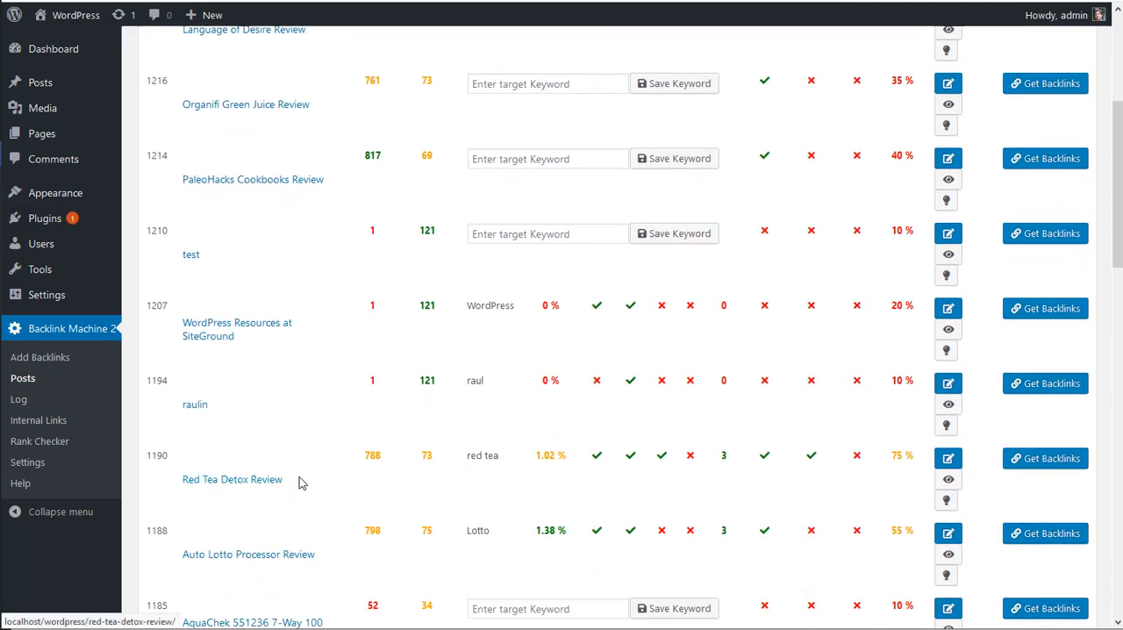
pyautogui.moveTo(1047, 459)
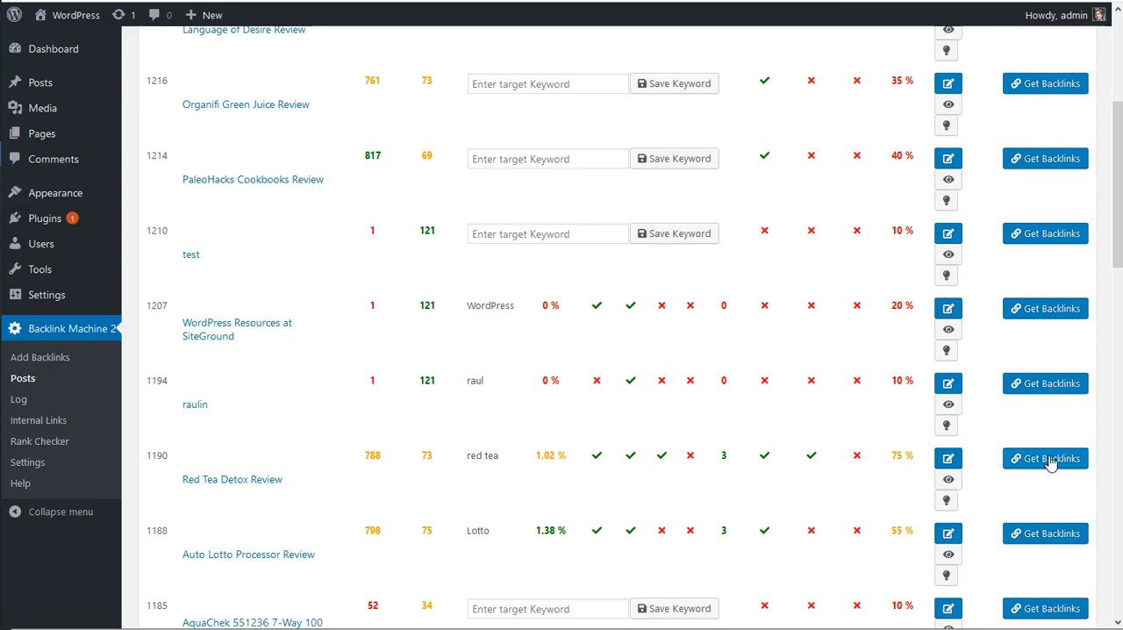
# Step: Start backlinks for Red Tea Detox Review and fill the Keywords box with suggested ideas like best detox tea
pyautogui.click(1046, 459)
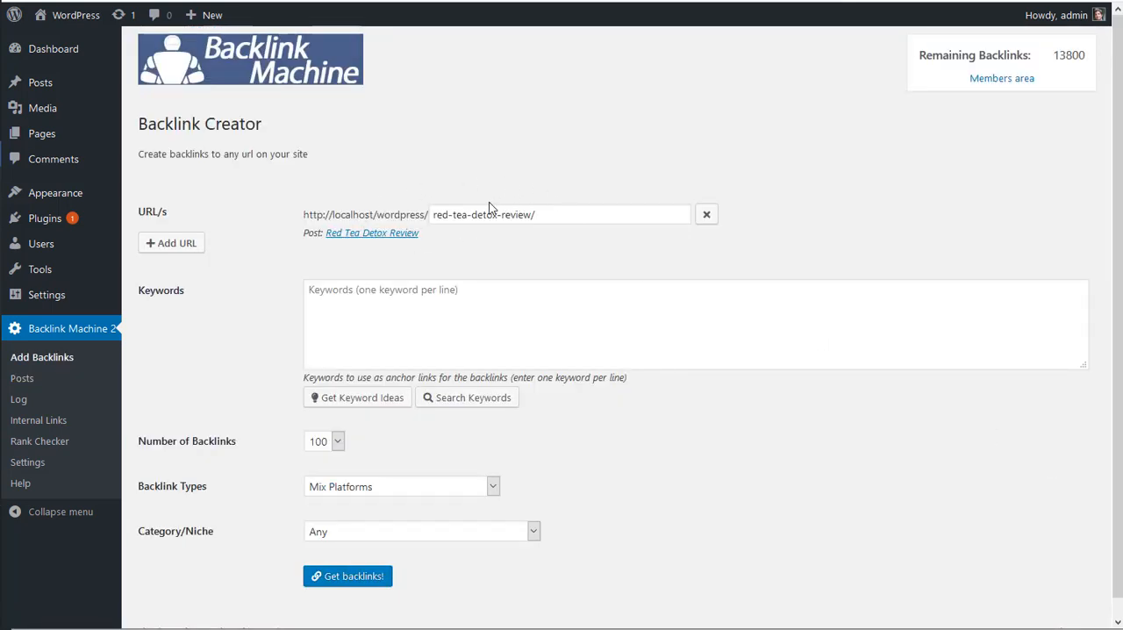
pyautogui.moveTo(293, 330)
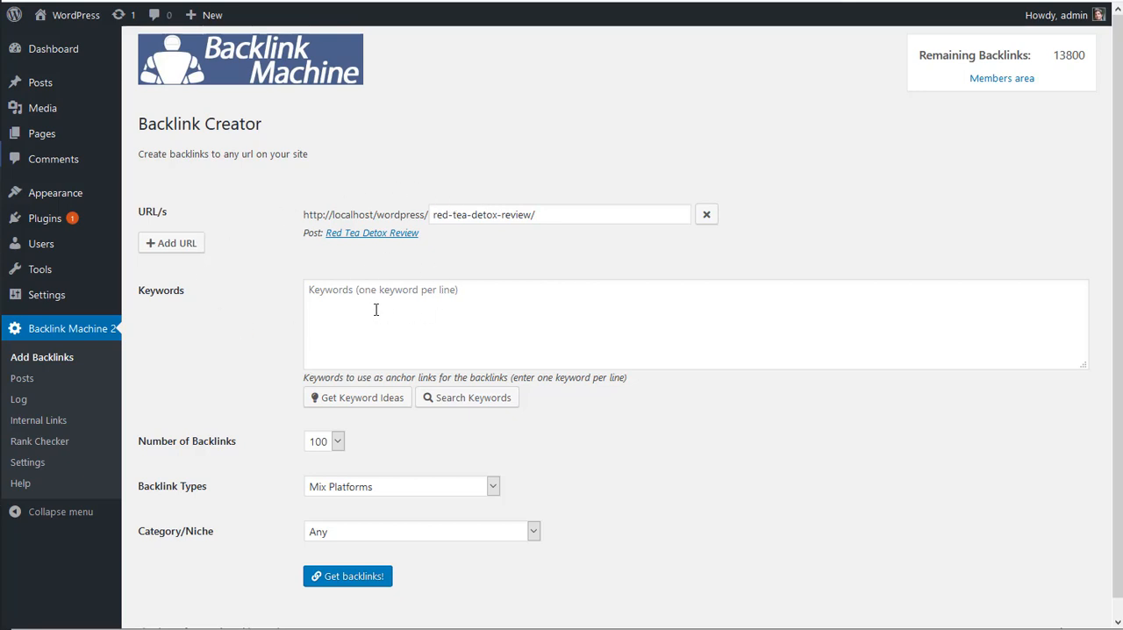
pyautogui.moveTo(346, 402)
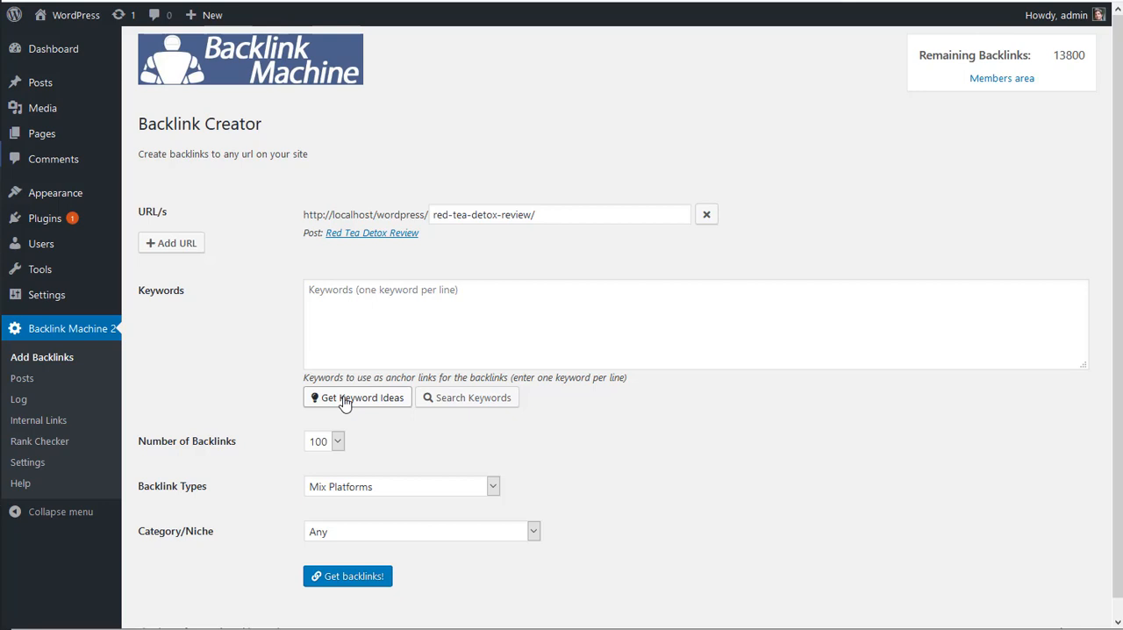
pyautogui.click(358, 397)
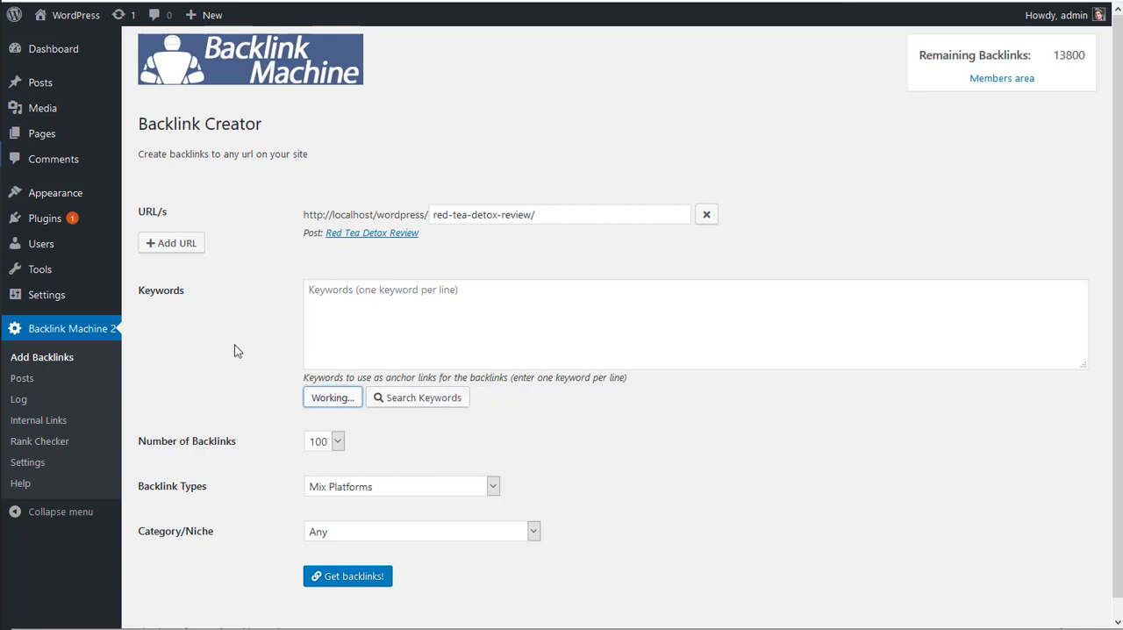
pyautogui.click(331, 397)
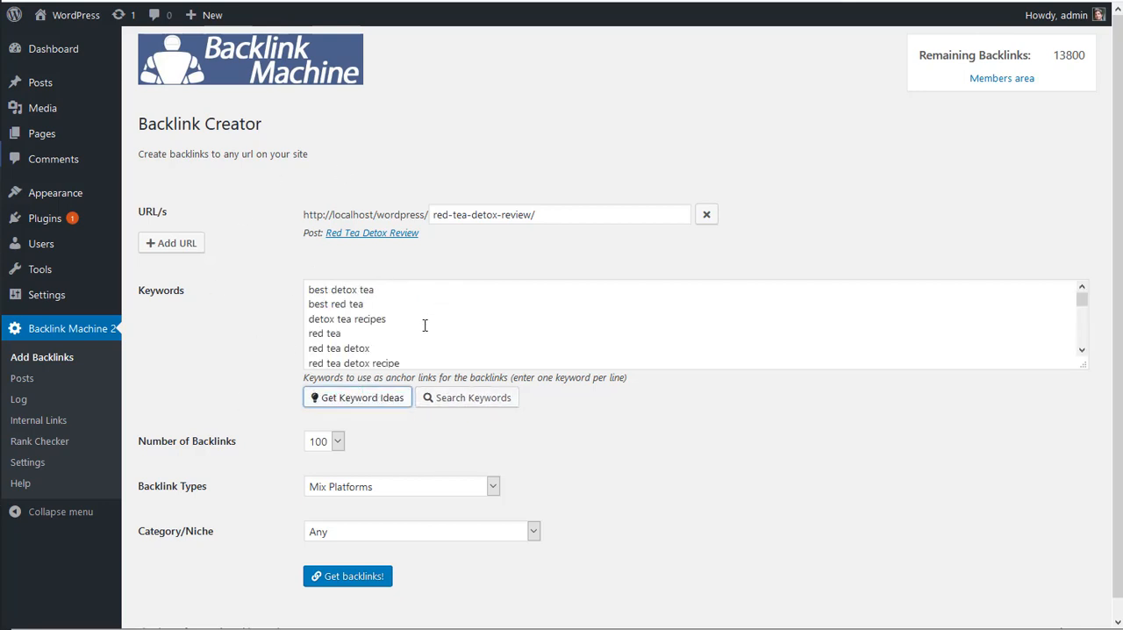
pyautogui.scroll(-3)
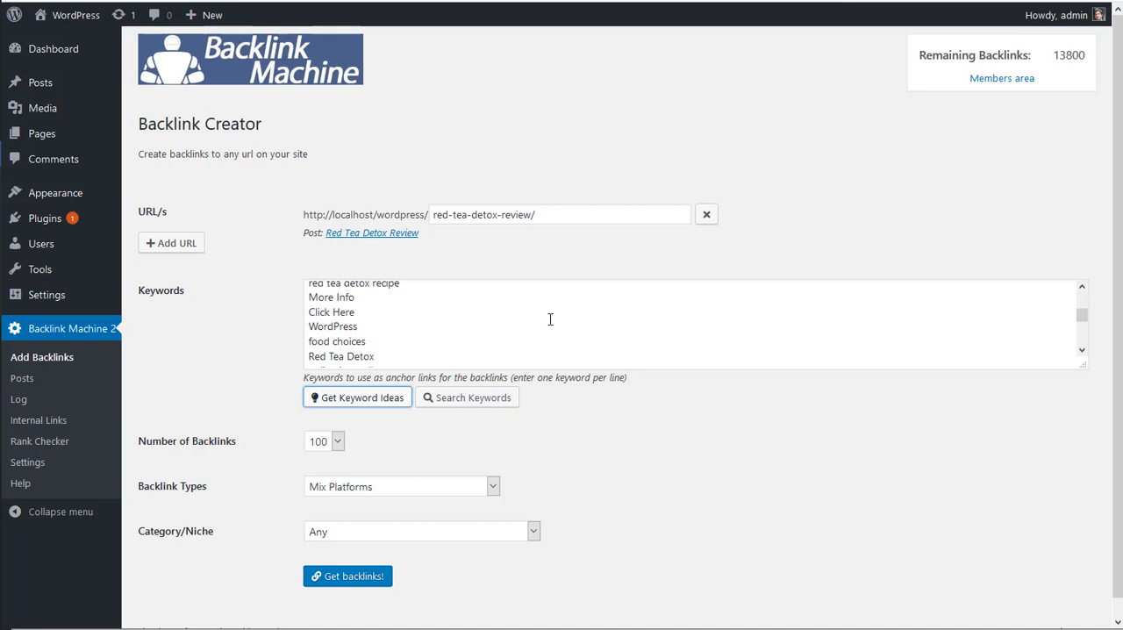
pyautogui.doubleClick(330, 312)
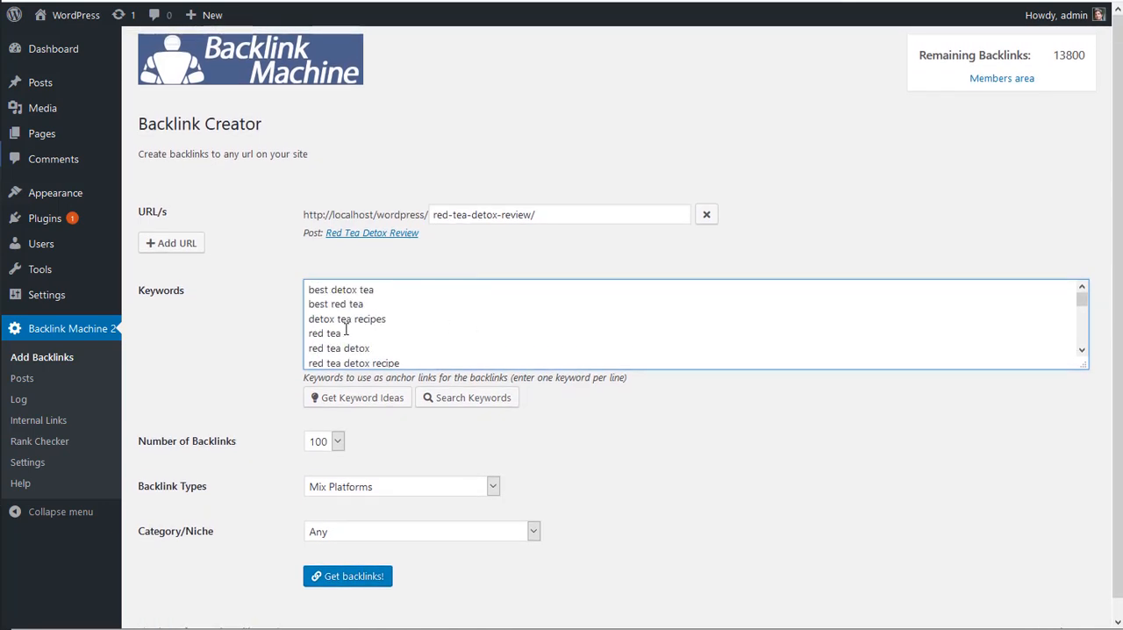
# Step: Search keywords for 'red tea', tick suggestions and apply them to the keyword list
pyautogui.click(467, 397)
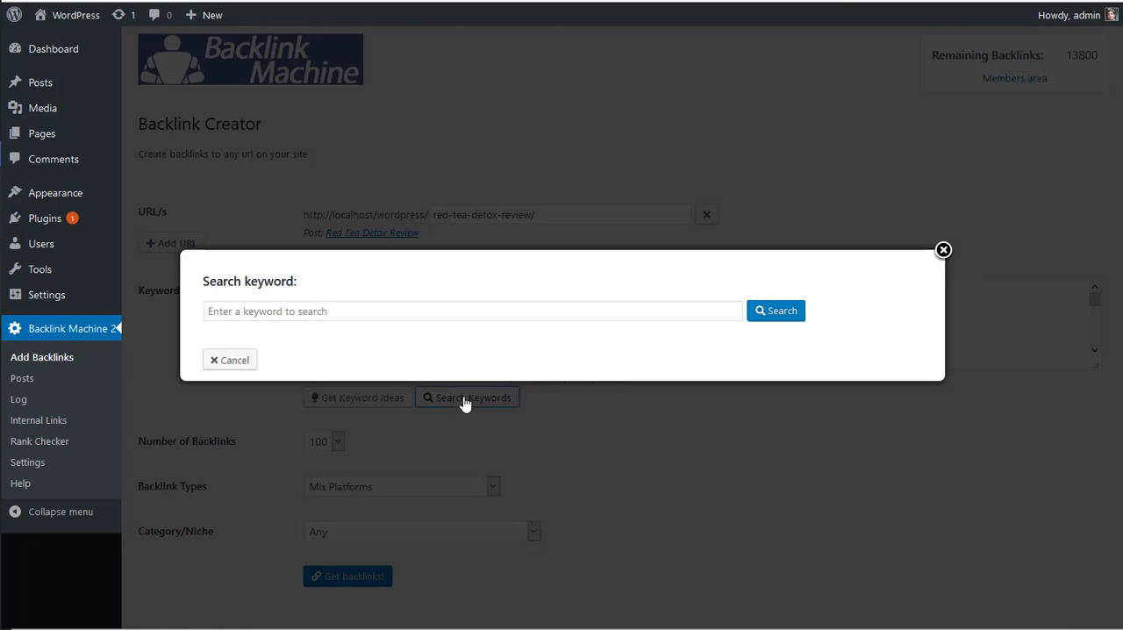
pyautogui.write('red t')
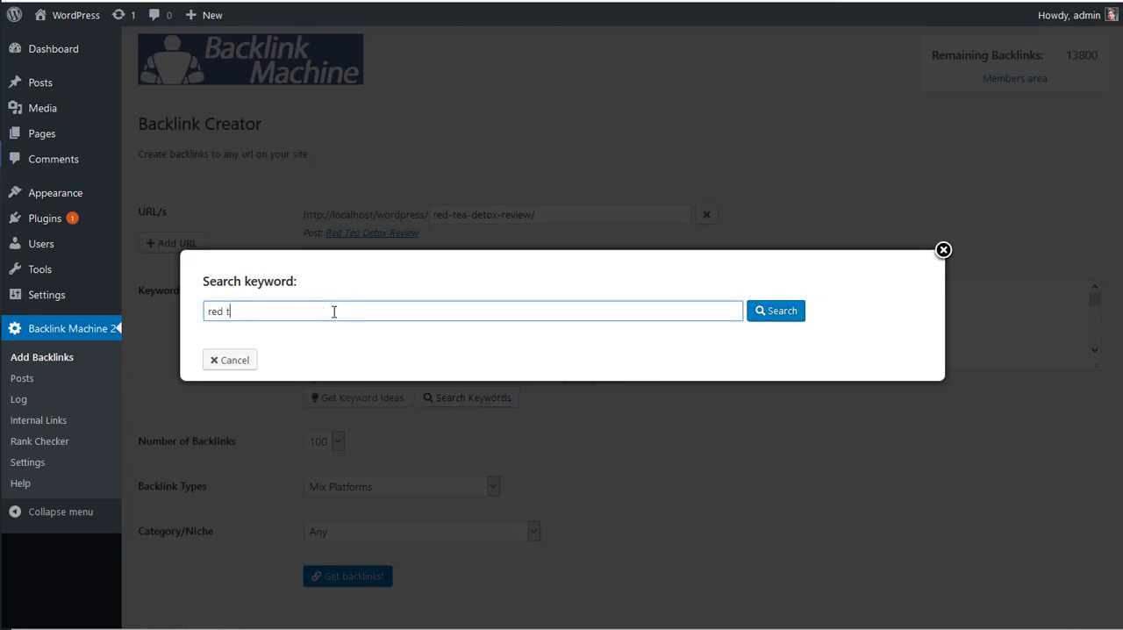
pyautogui.click(775, 310)
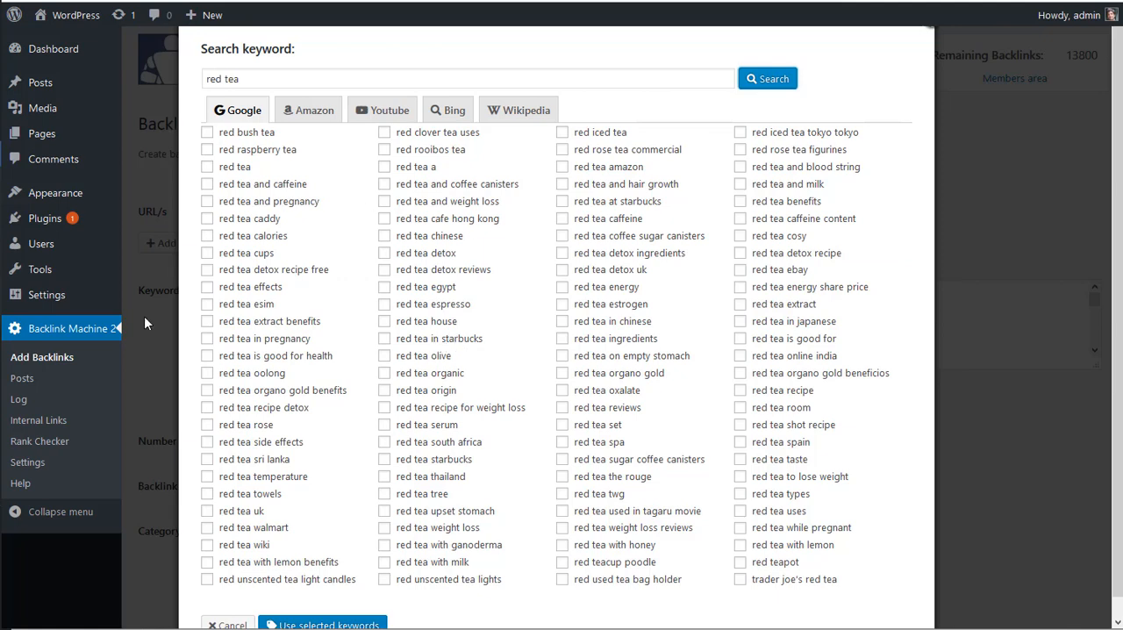
pyautogui.click(384, 355)
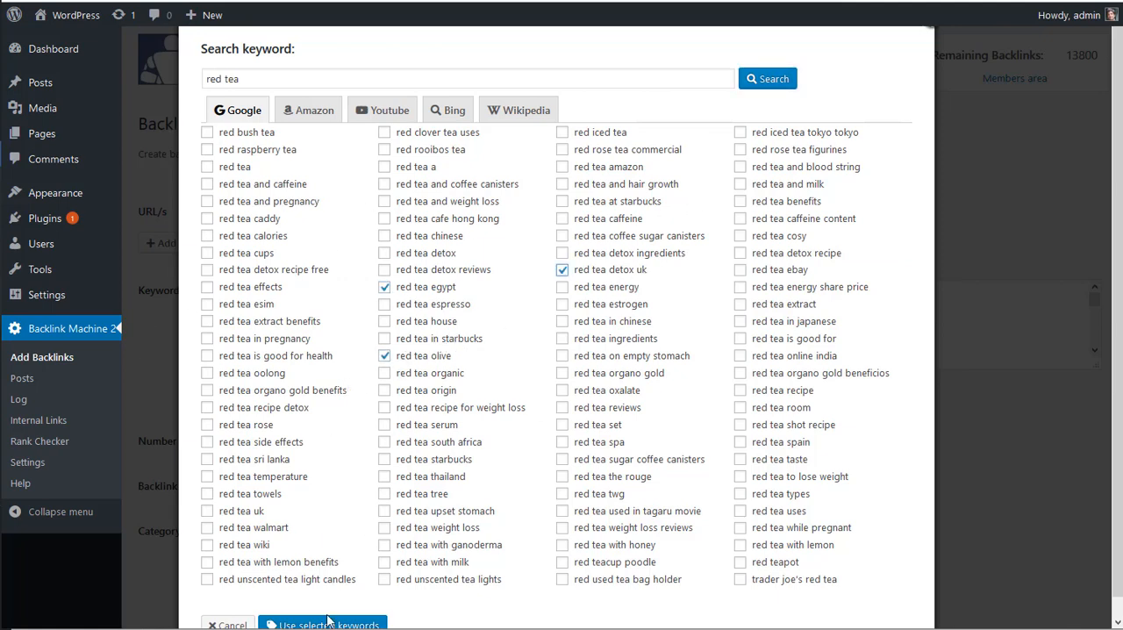
pyautogui.click(328, 624)
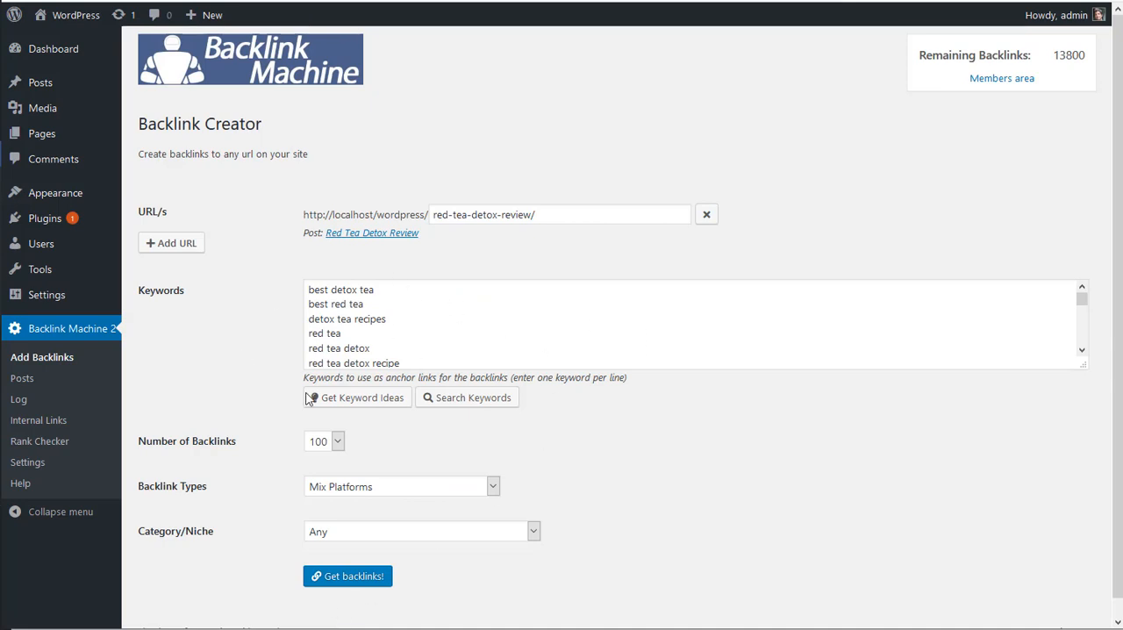
pyautogui.moveTo(193, 424)
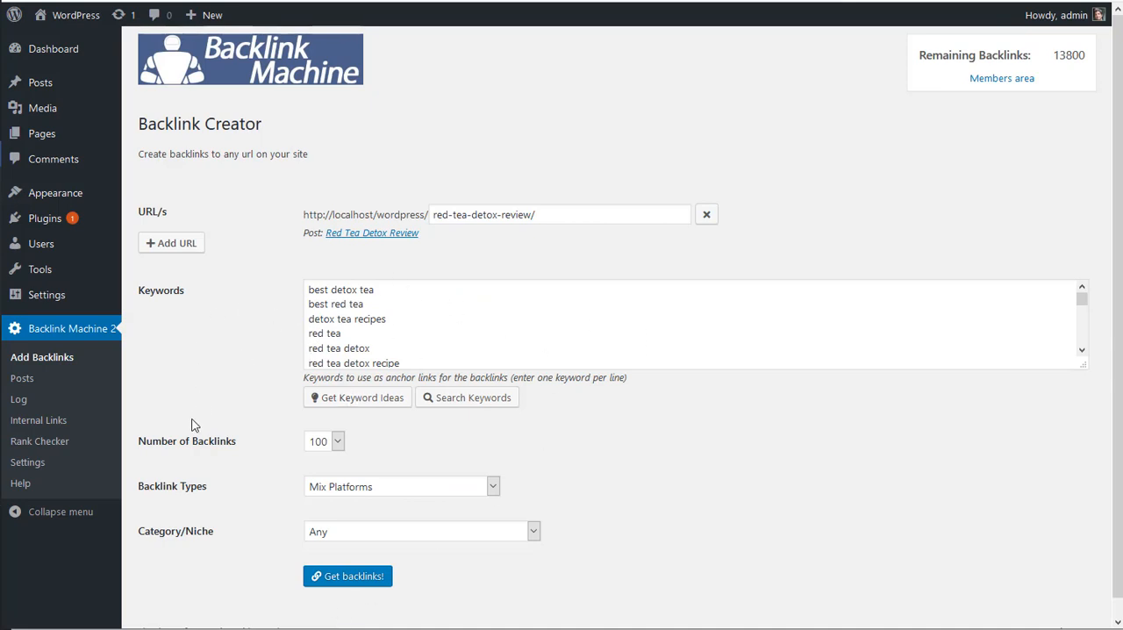
pyautogui.click(323, 442)
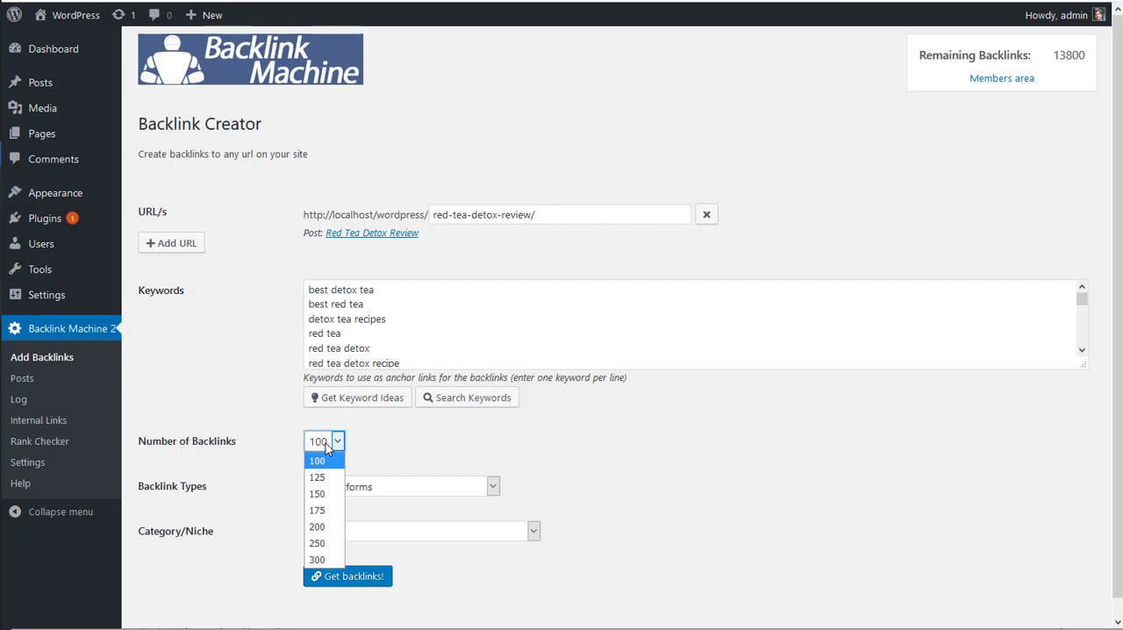
pyautogui.click(317, 459)
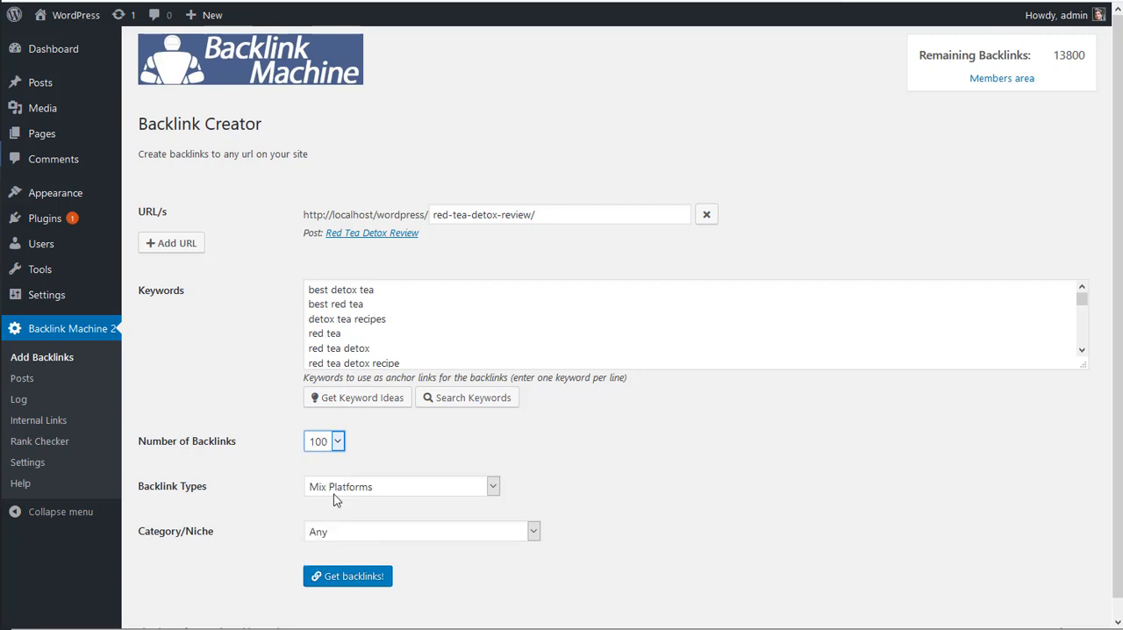
pyautogui.click(400, 486)
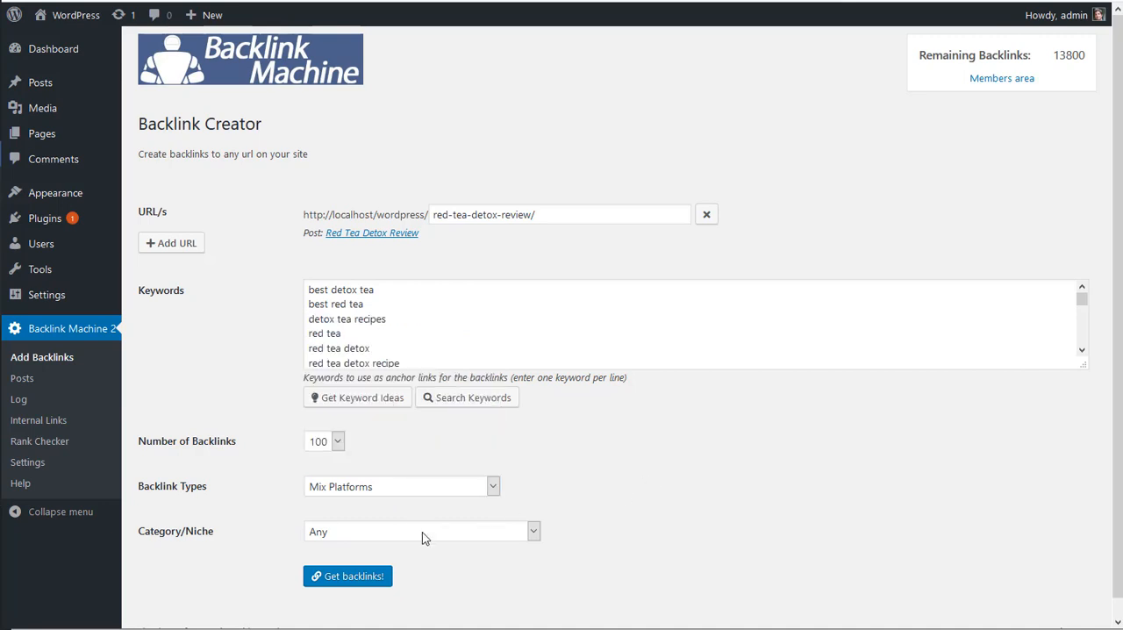
# Step: Set the Category/Niche to Food > Food And Drink
pyautogui.click(421, 530)
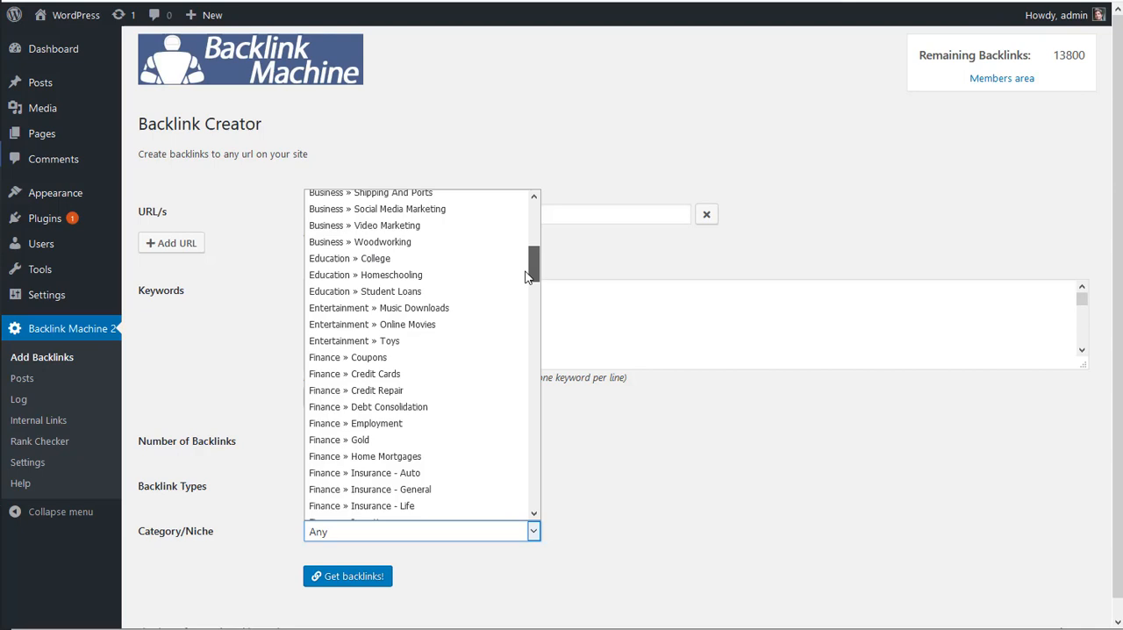
pyautogui.scroll(-3)
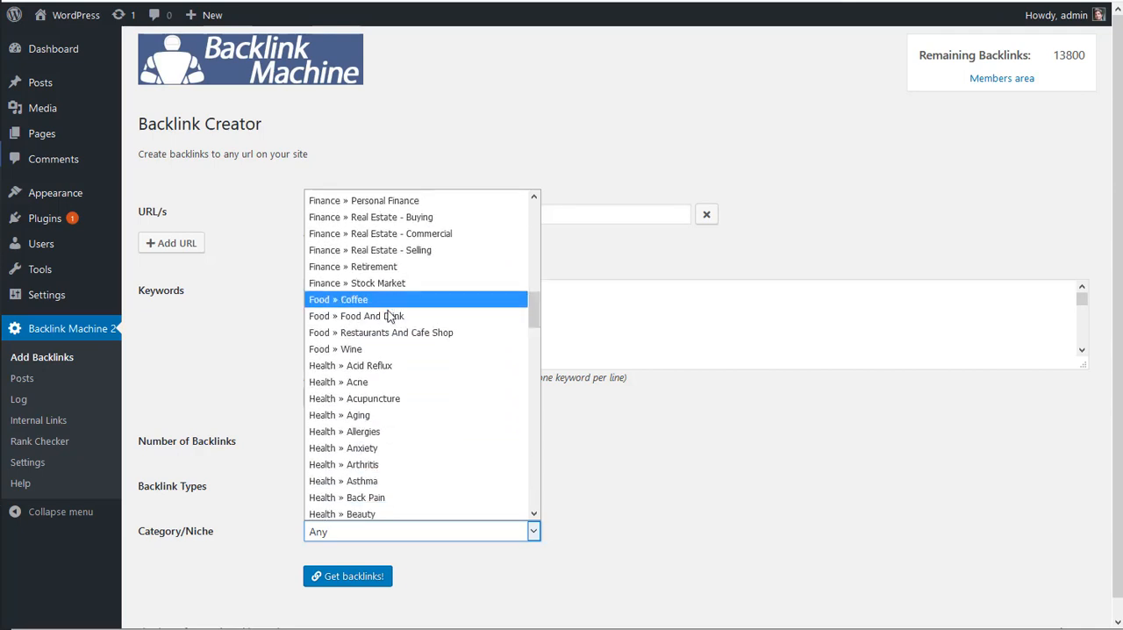
pyautogui.moveTo(390, 315)
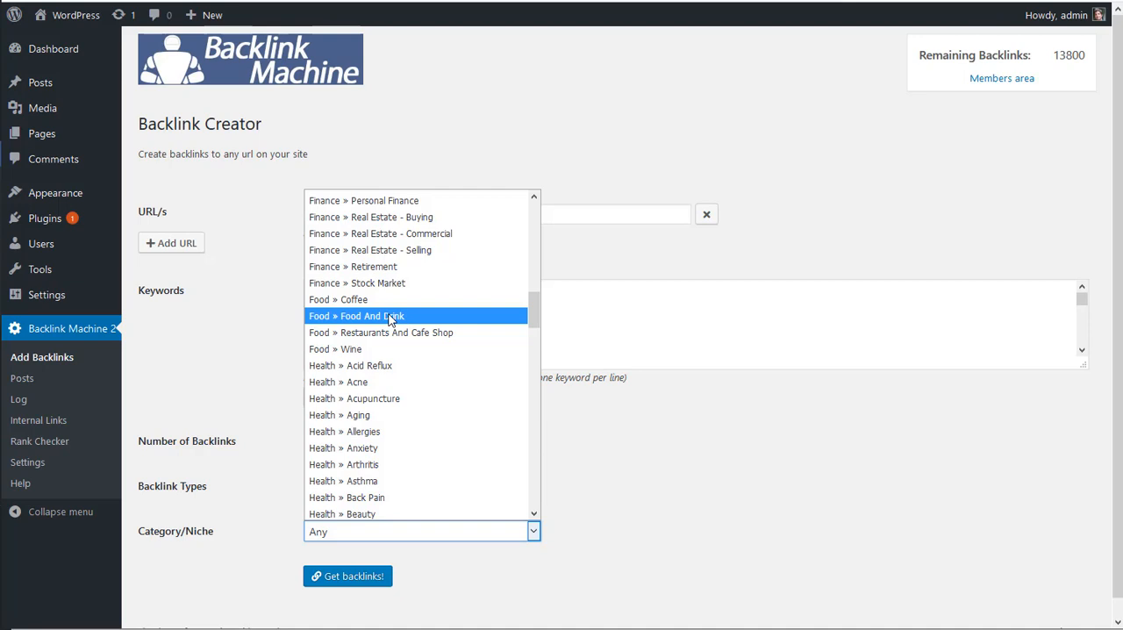
pyautogui.click(356, 315)
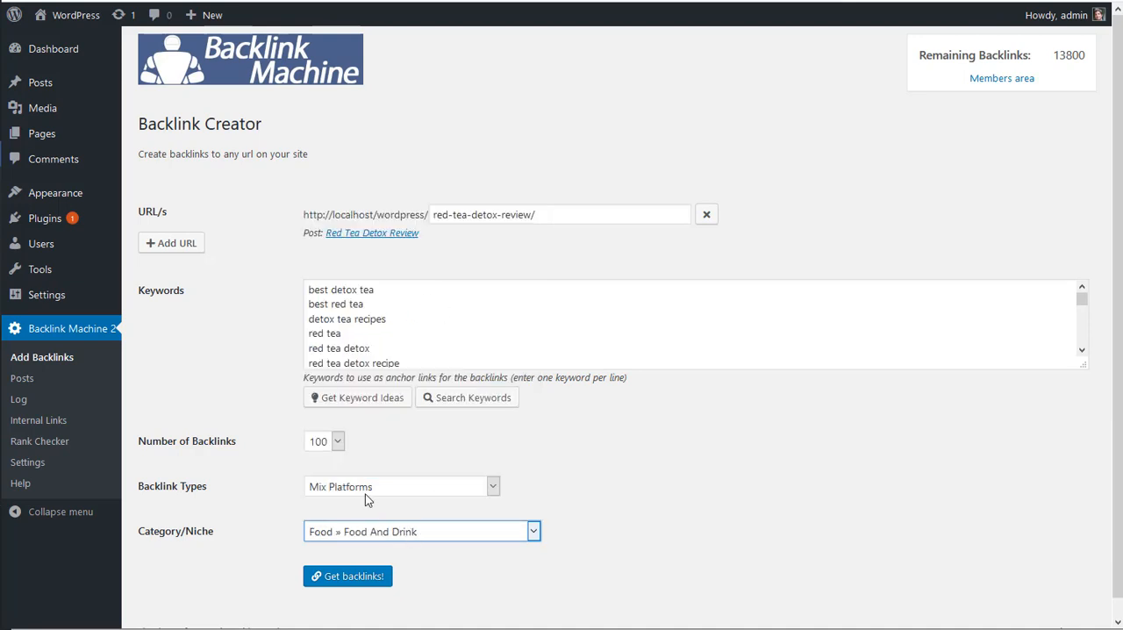
pyautogui.moveTo(249, 447)
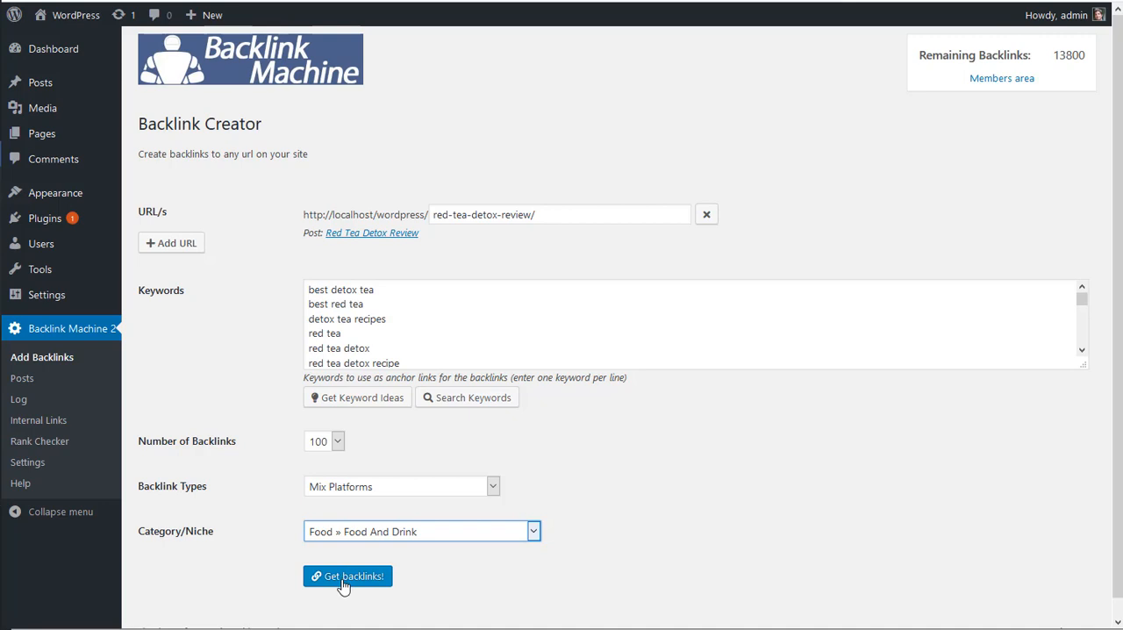
pyautogui.moveTo(219, 261)
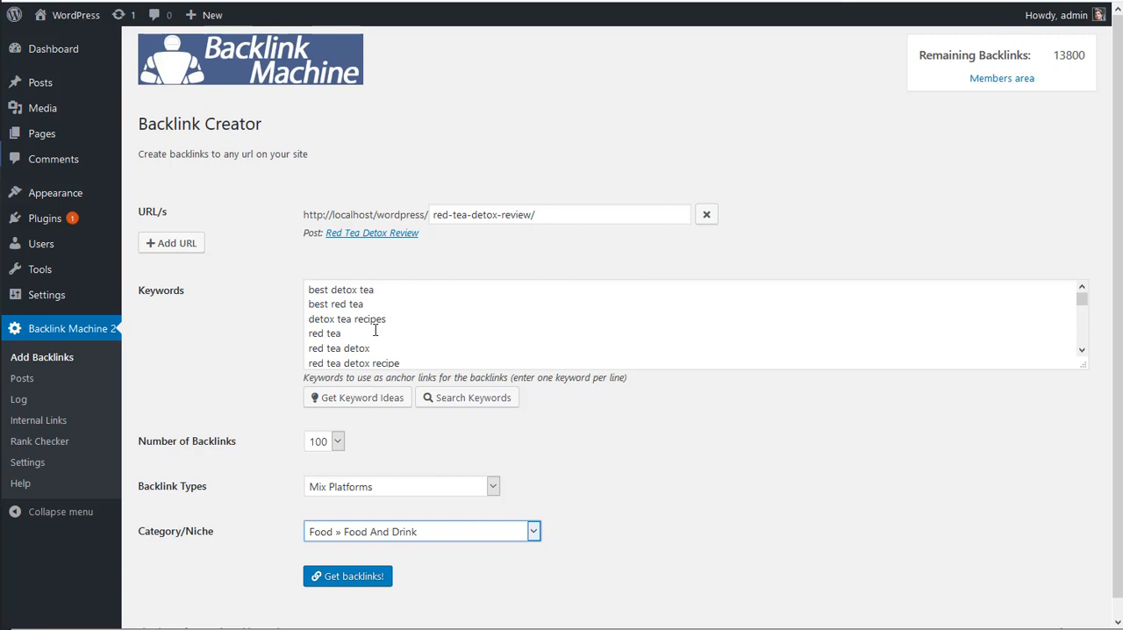
pyautogui.moveTo(326, 481)
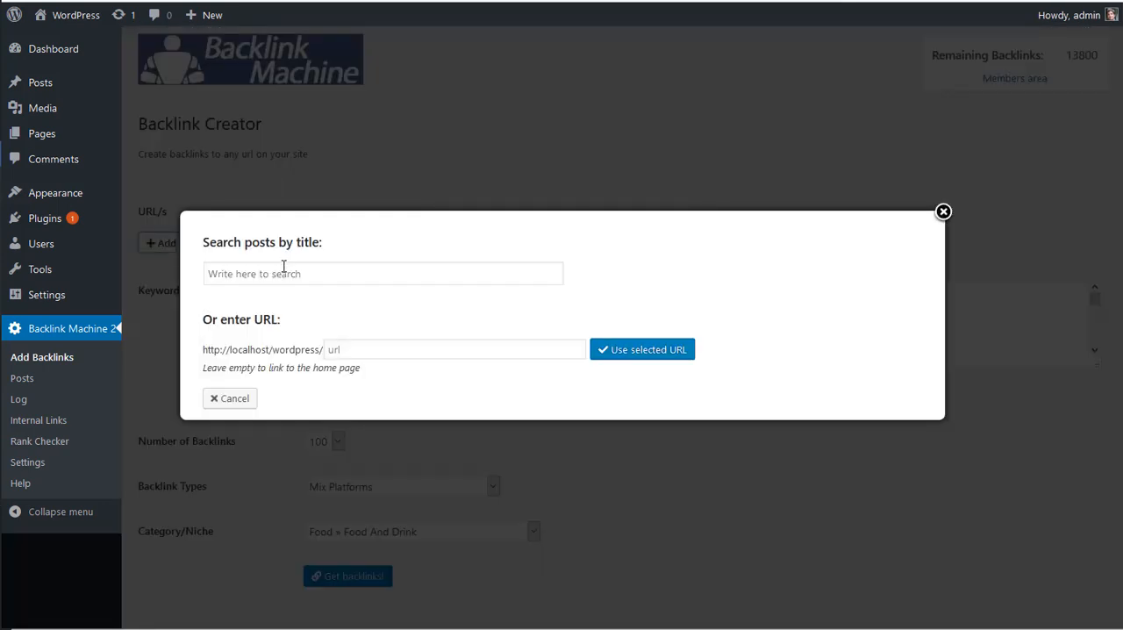
# Step: Search posts for 'rev' and add Organifi Green Juice Review as a second target URL
pyautogui.click(382, 273)
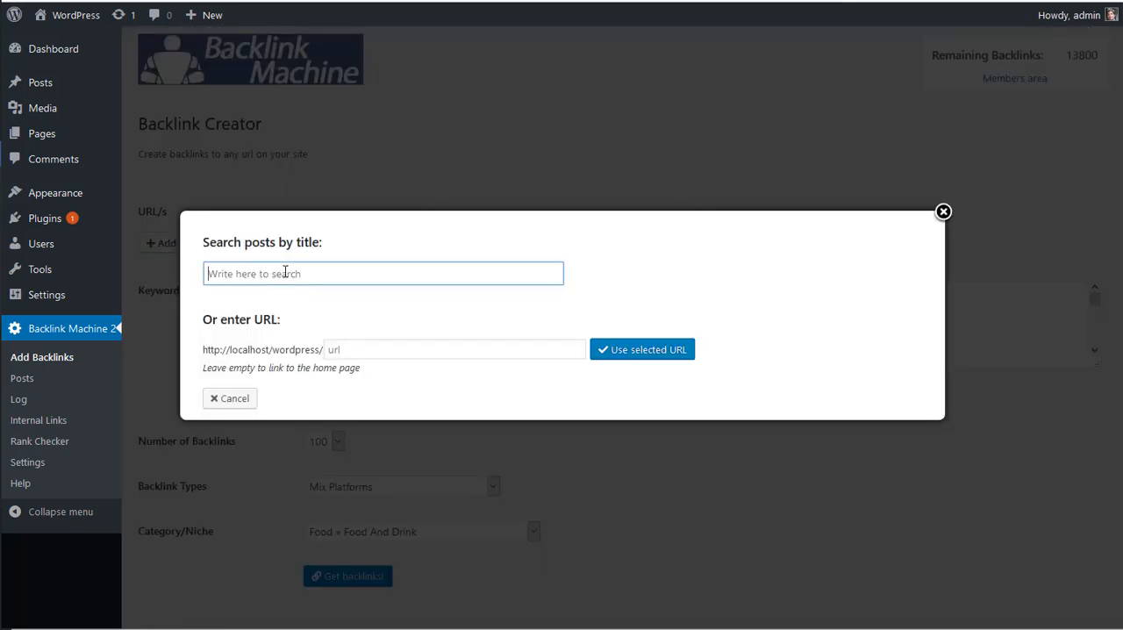
pyautogui.write('rev')
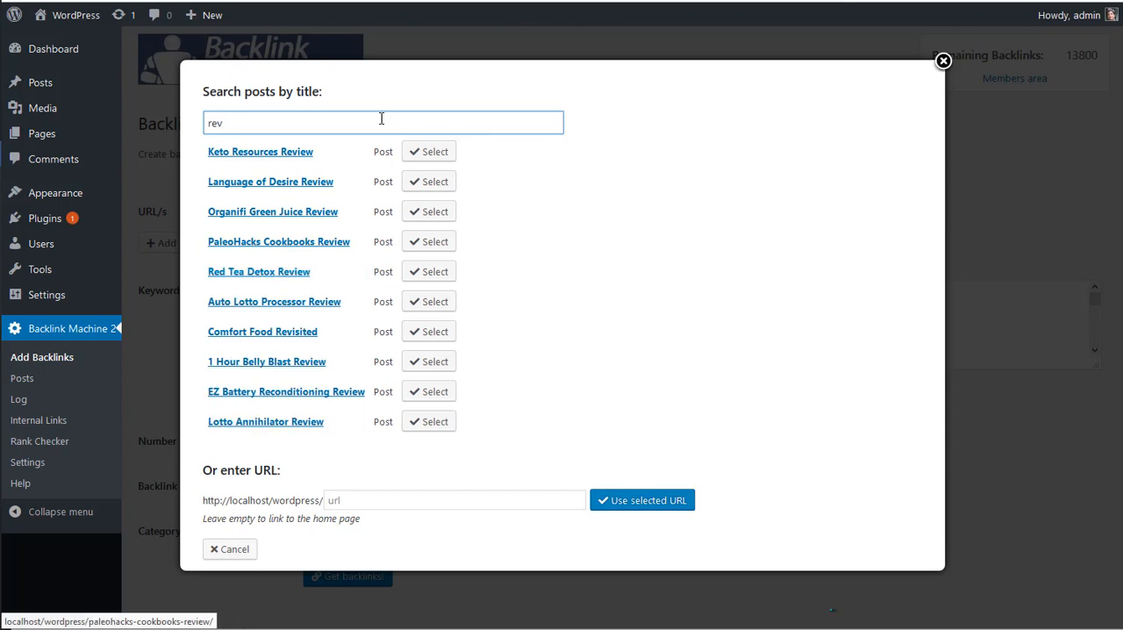
pyautogui.moveTo(319, 404)
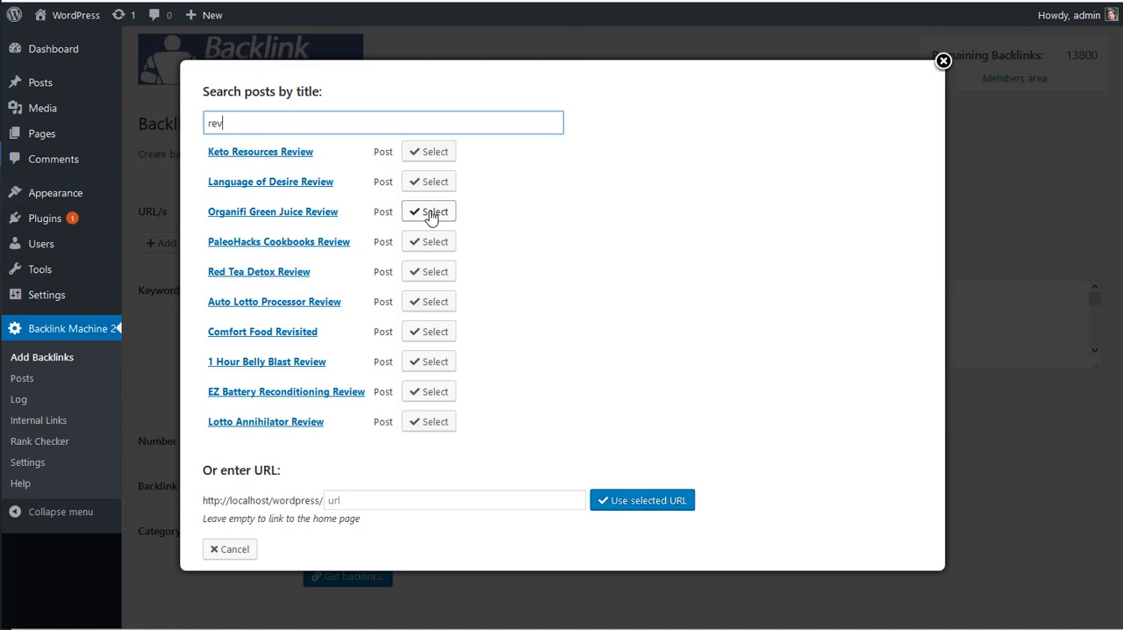
pyautogui.click(428, 210)
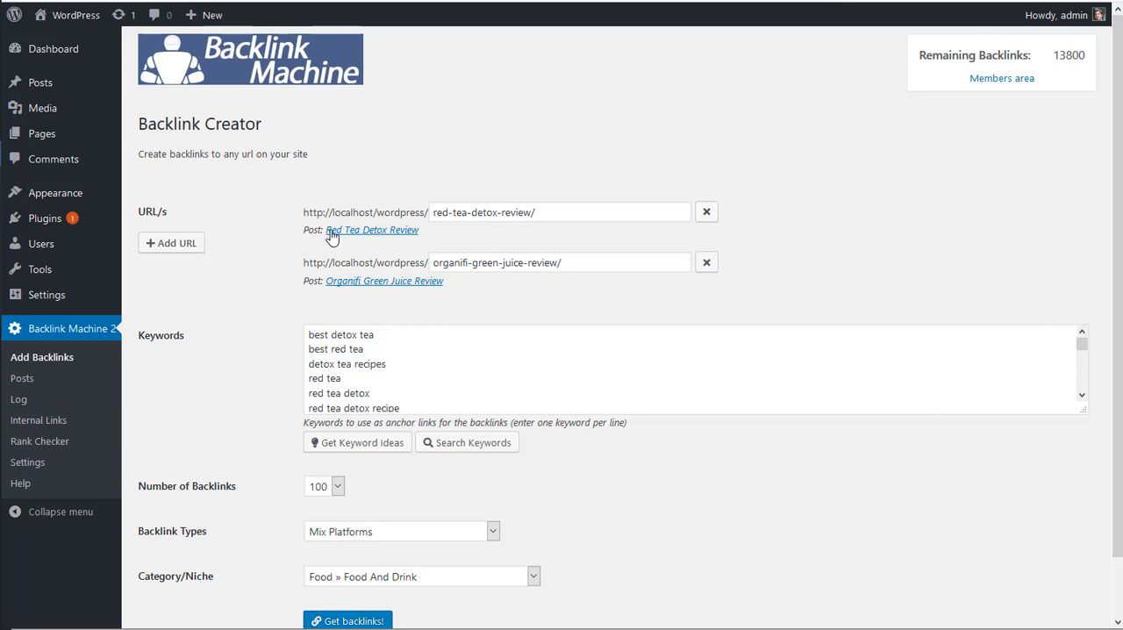
pyautogui.scroll(-3)
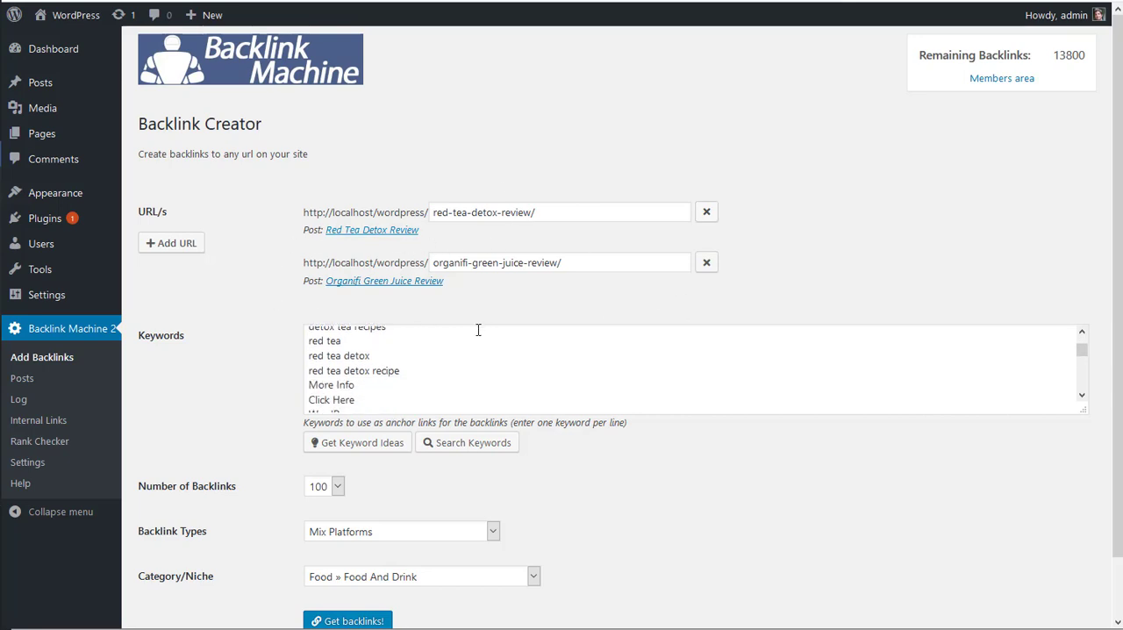
pyautogui.scroll(-3)
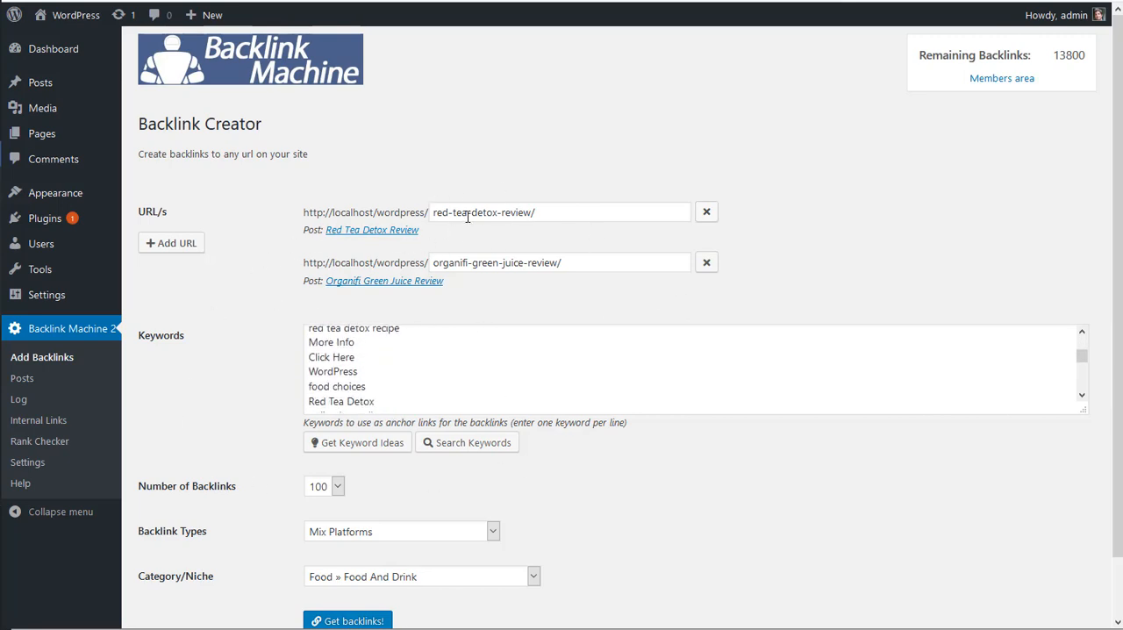
# Step: Remove the second URL so only Red Tea Detox Review remains, and submit the backlink job
pyautogui.click(705, 261)
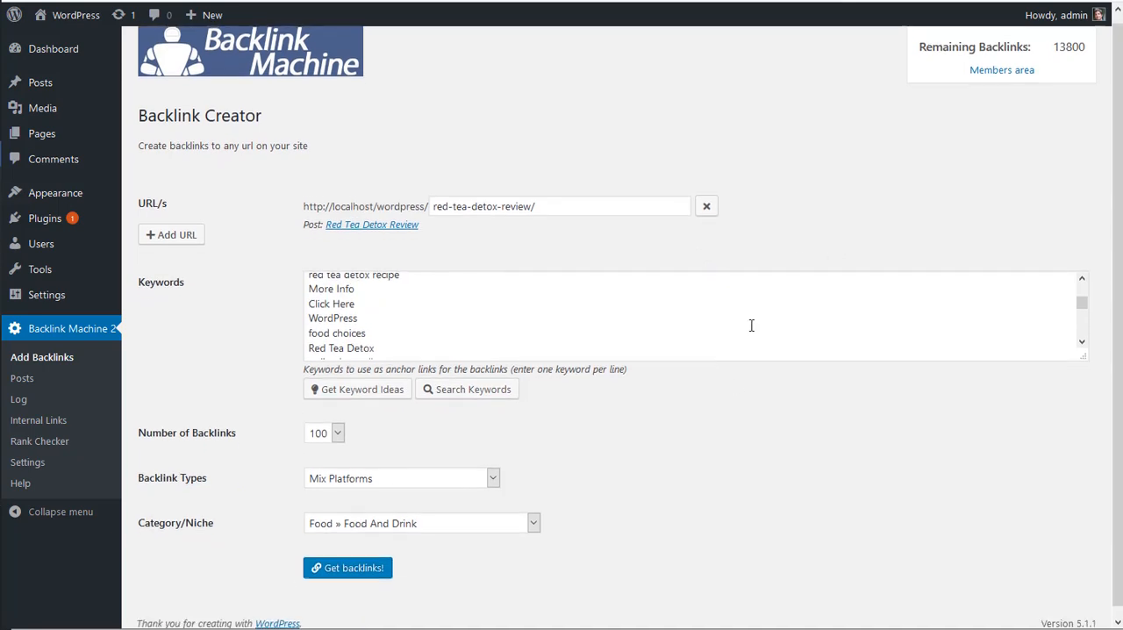
pyautogui.click(348, 568)
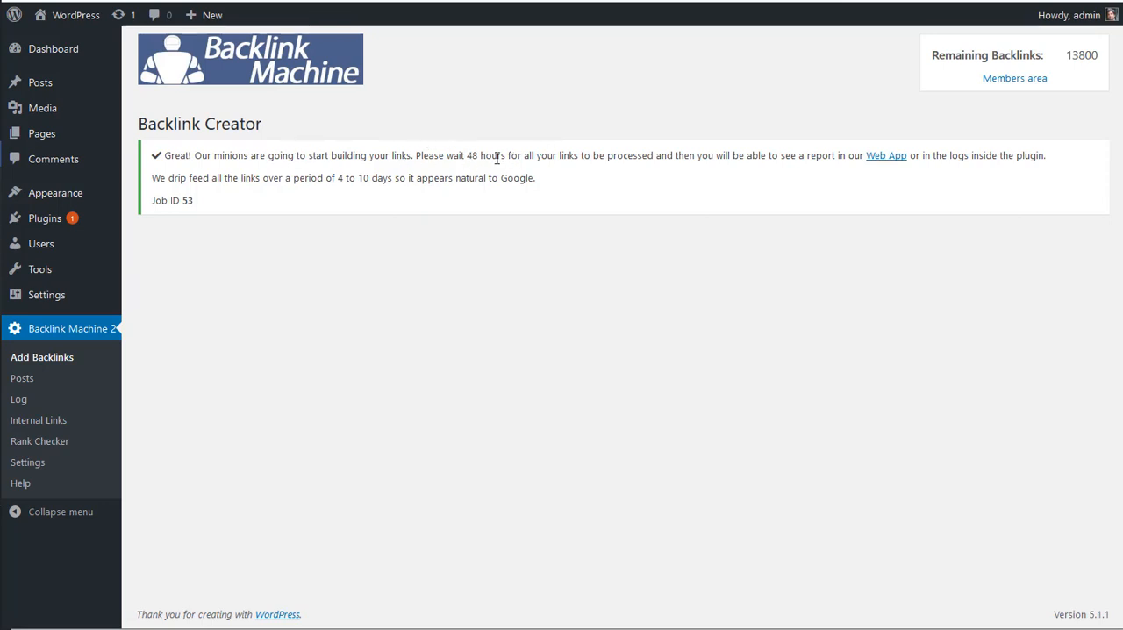
pyautogui.moveTo(515, 138)
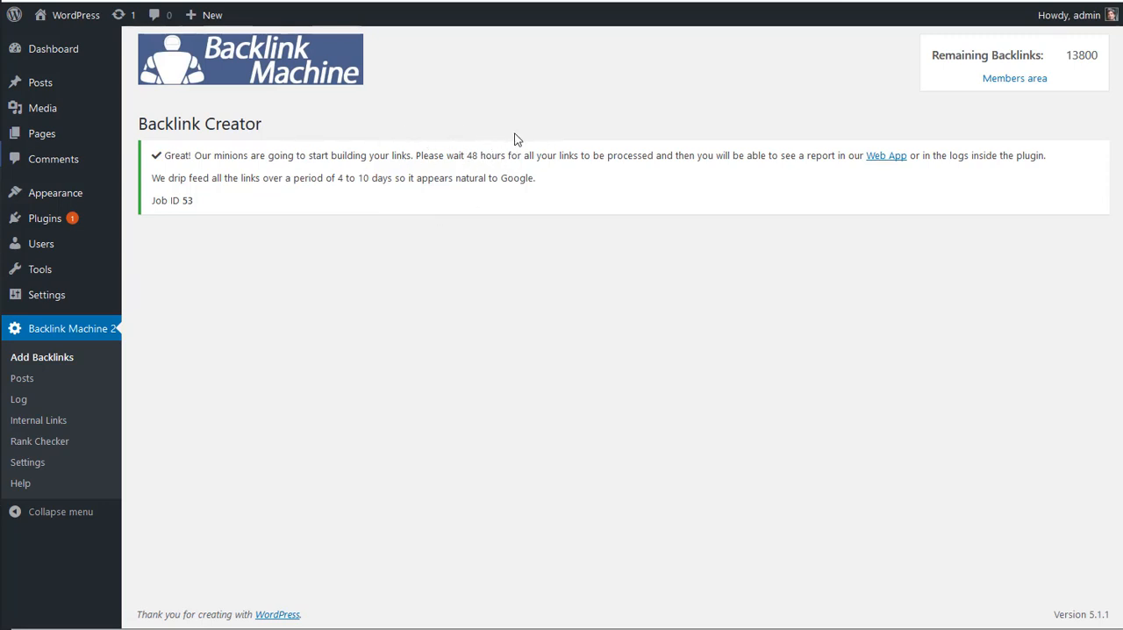
pyautogui.moveTo(877, 151)
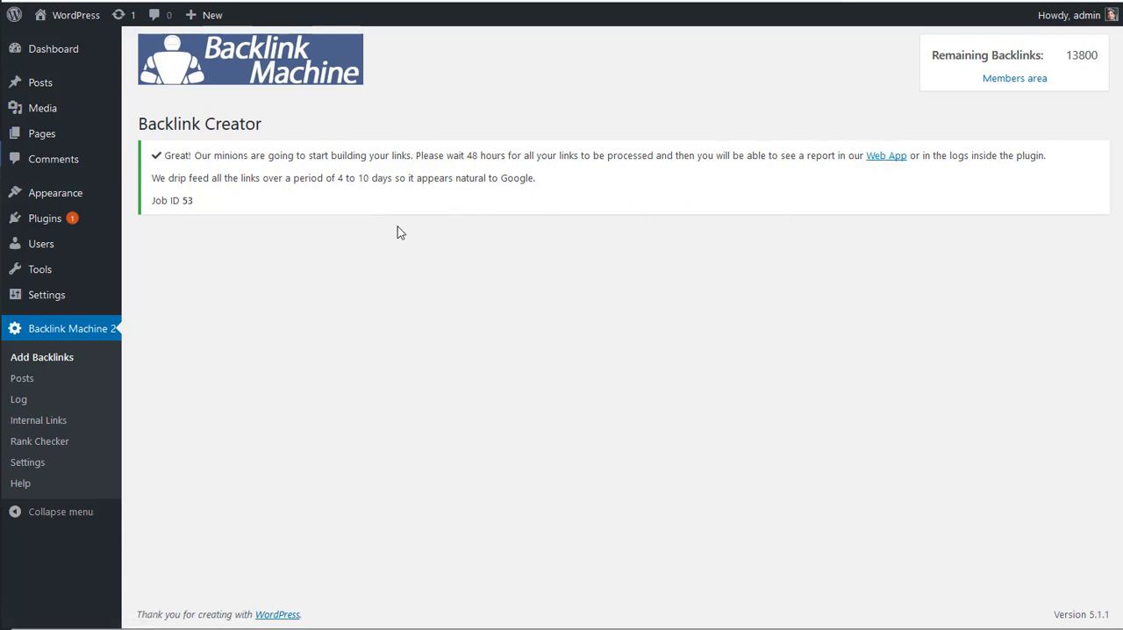
pyautogui.moveTo(19, 400)
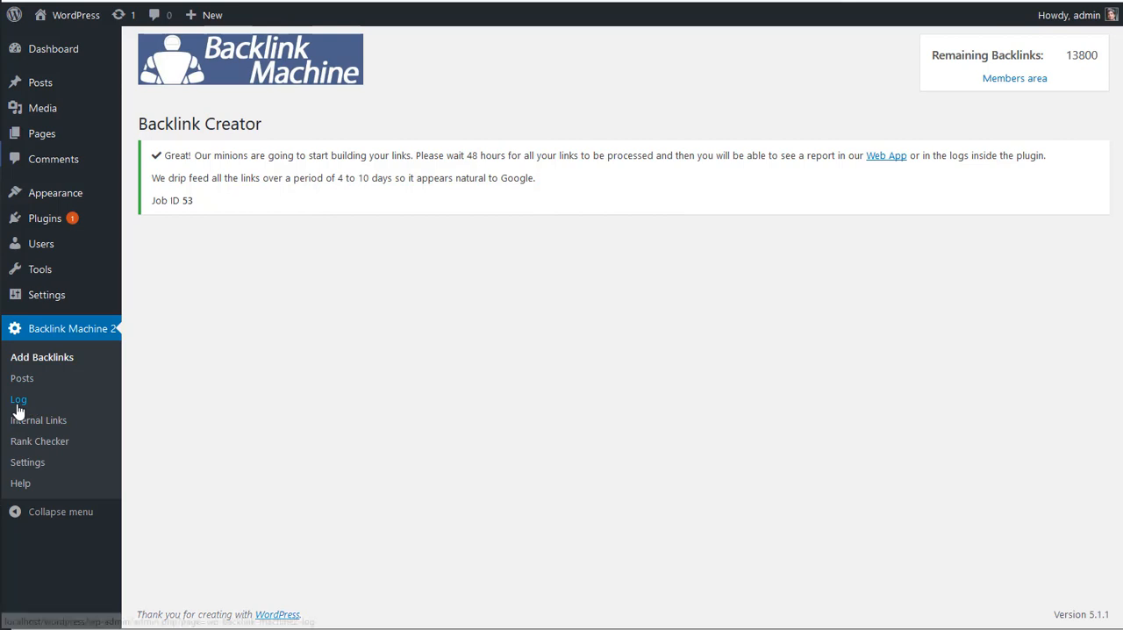
# Step: View the Log with the red-tea-detox-review job Processing, then the report for processed Job ID 29
pyautogui.click(17, 400)
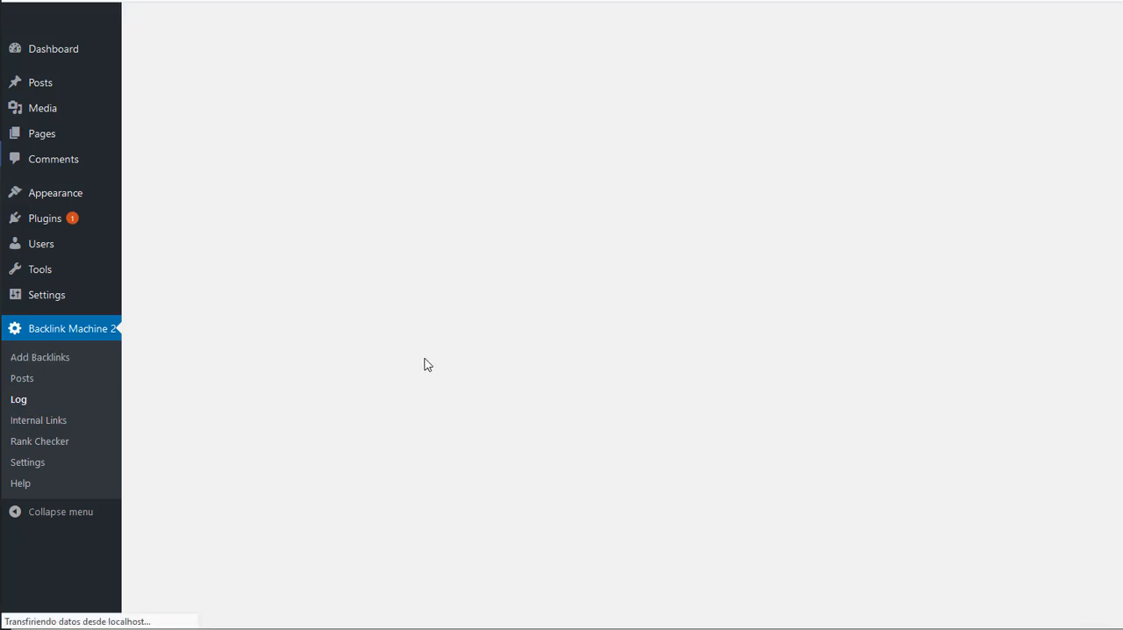
pyautogui.click(19, 400)
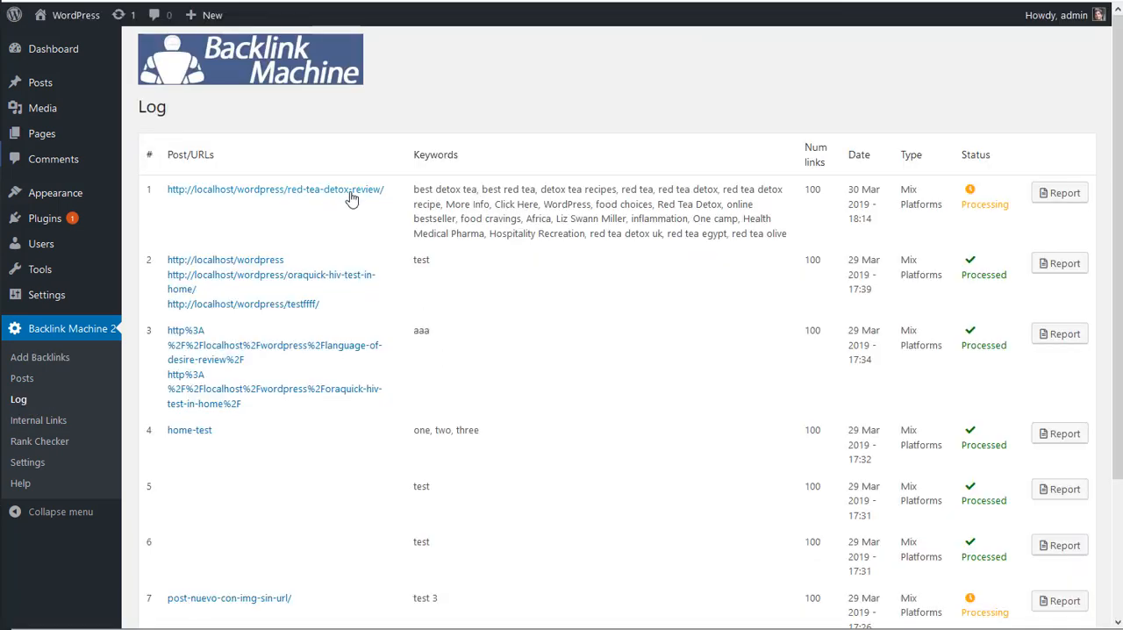
pyautogui.moveTo(538, 180)
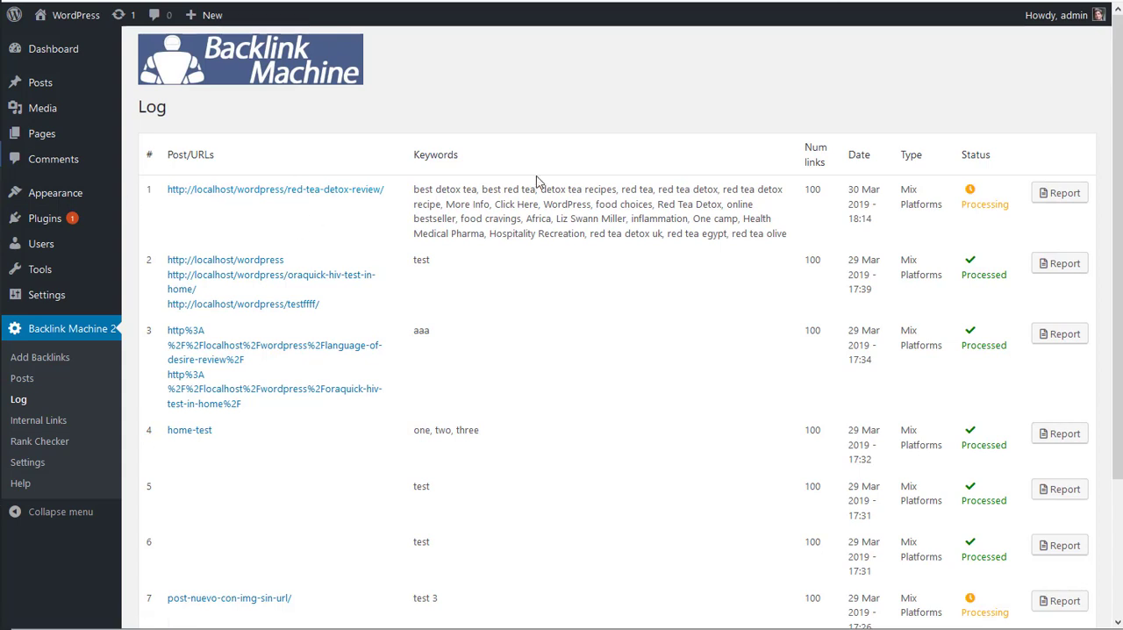
pyautogui.moveTo(965, 204)
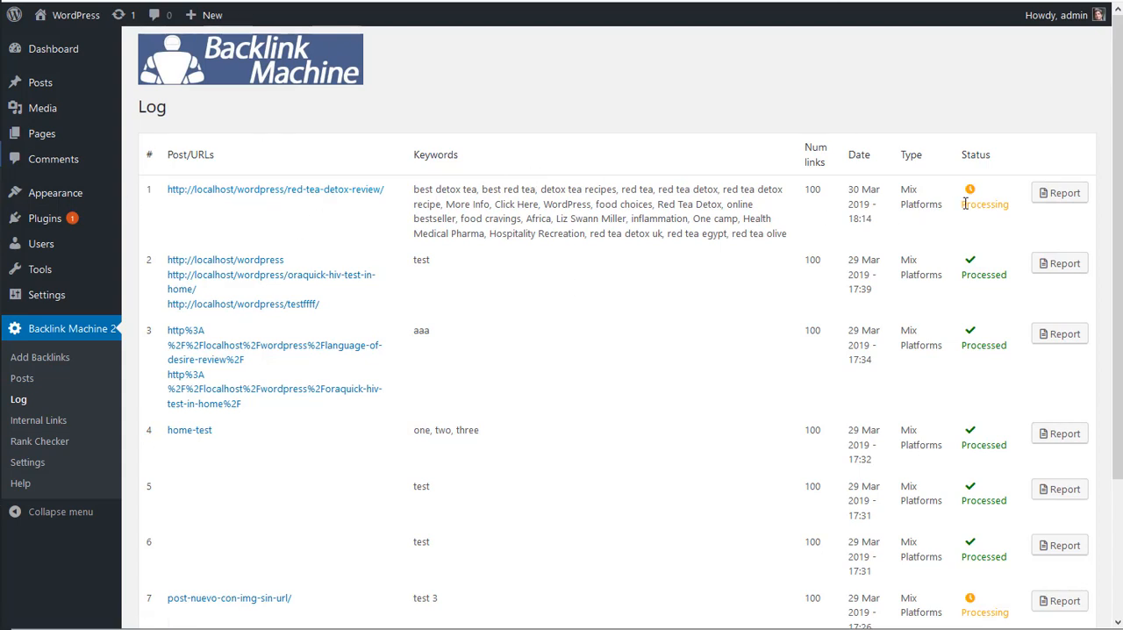
pyautogui.doubleClick(984, 203)
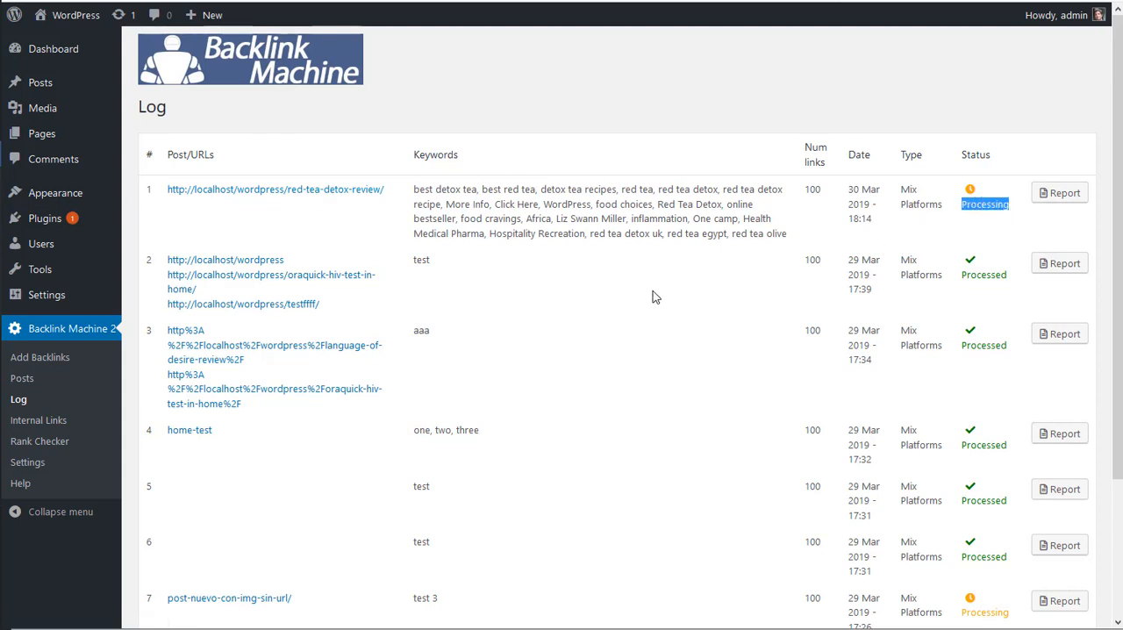
pyautogui.moveTo(793, 277)
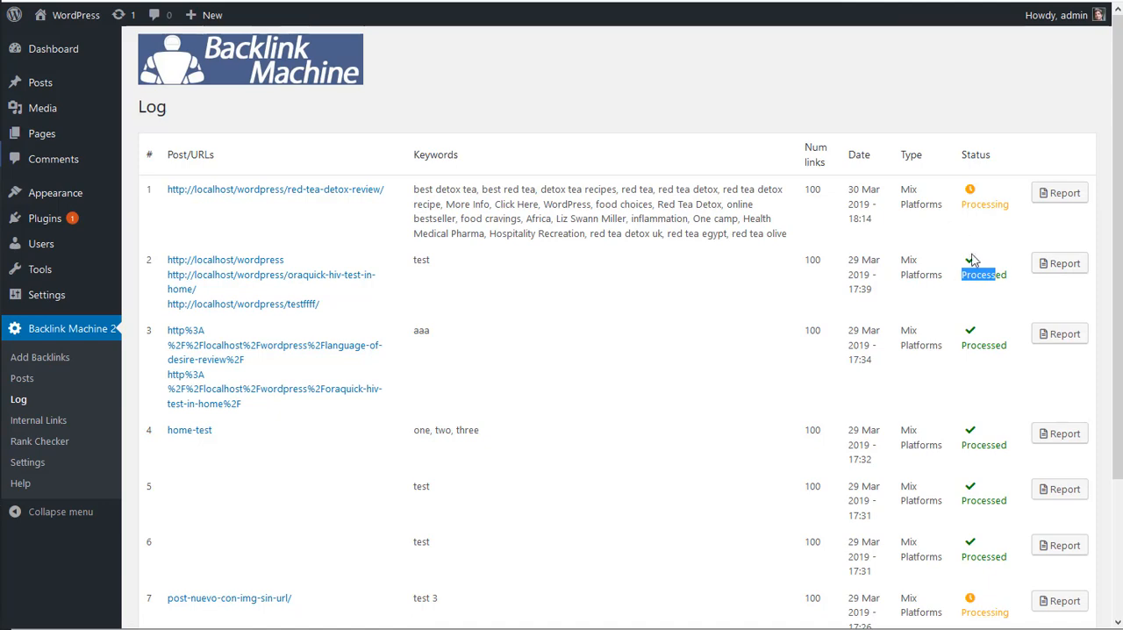
pyautogui.click(1060, 263)
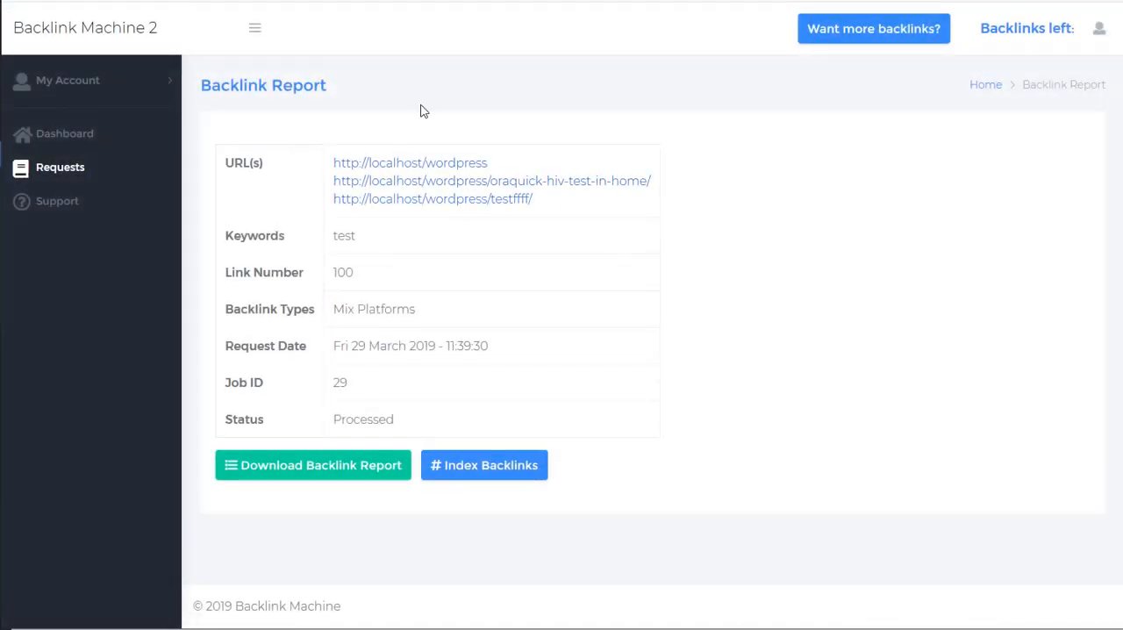
pyautogui.moveTo(312, 470)
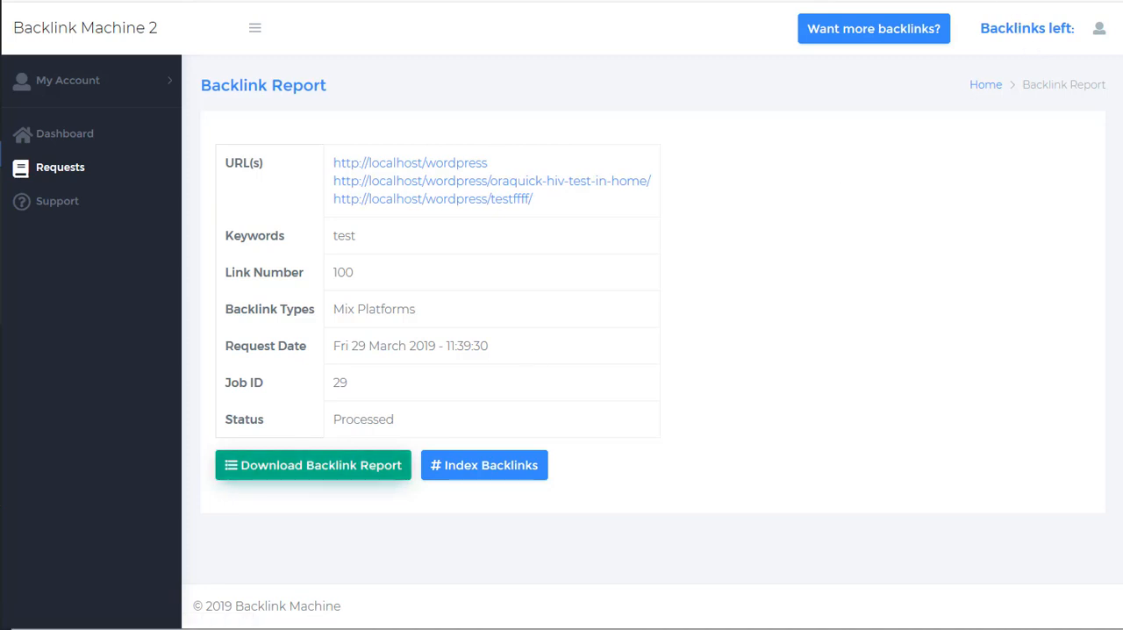
# Step: Download Job ID 29's backlink report, view its .txt list of backlink URLs, and return to the Log
pyautogui.click(312, 465)
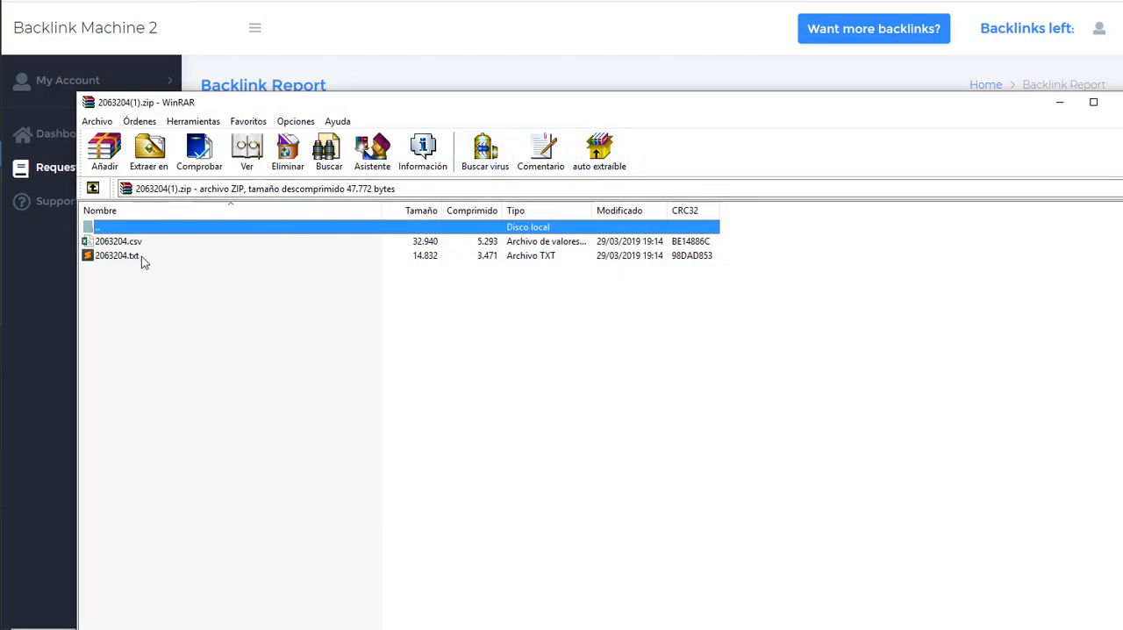
pyautogui.doubleClick(116, 256)
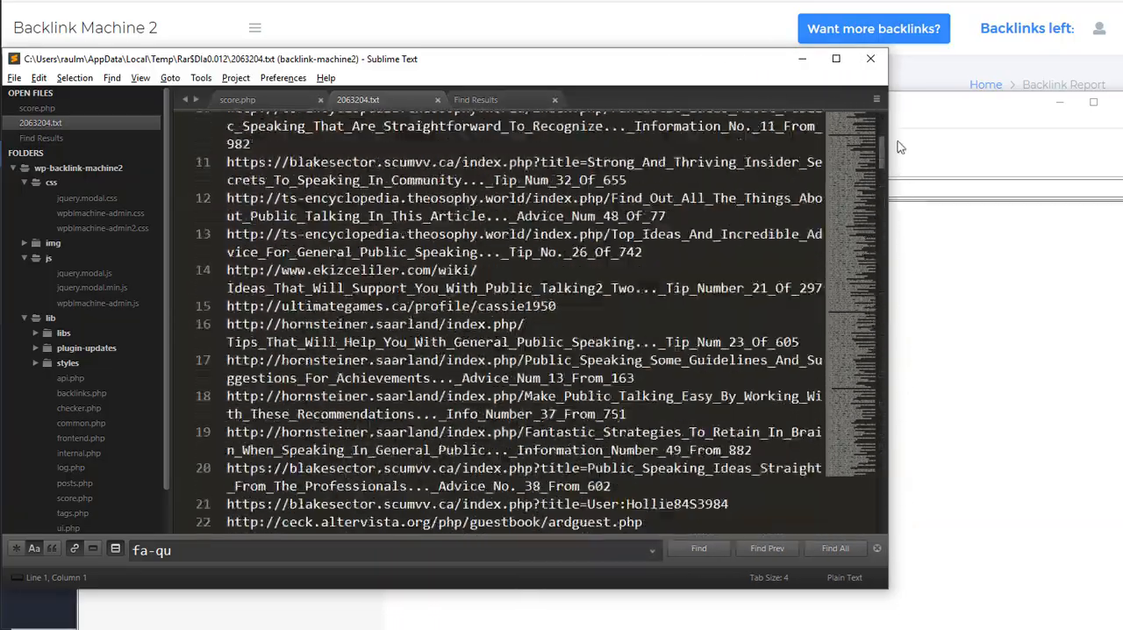
pyautogui.click(868, 58)
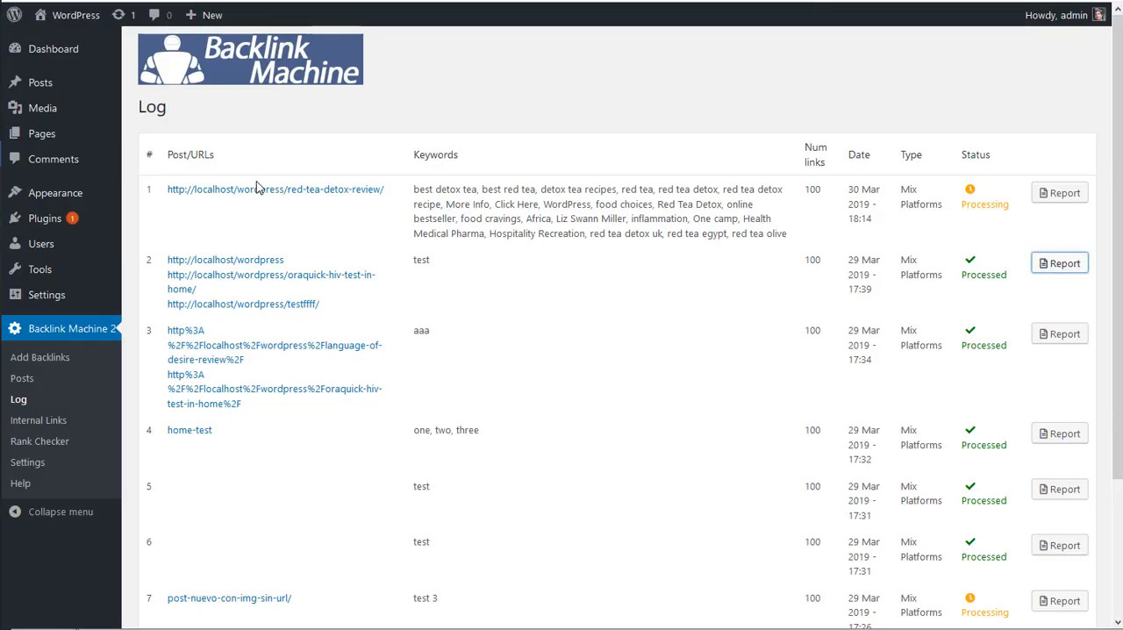
# Step: Pass through a fresh Add Backlinks form and return to the Posts overview
pyautogui.click(40, 358)
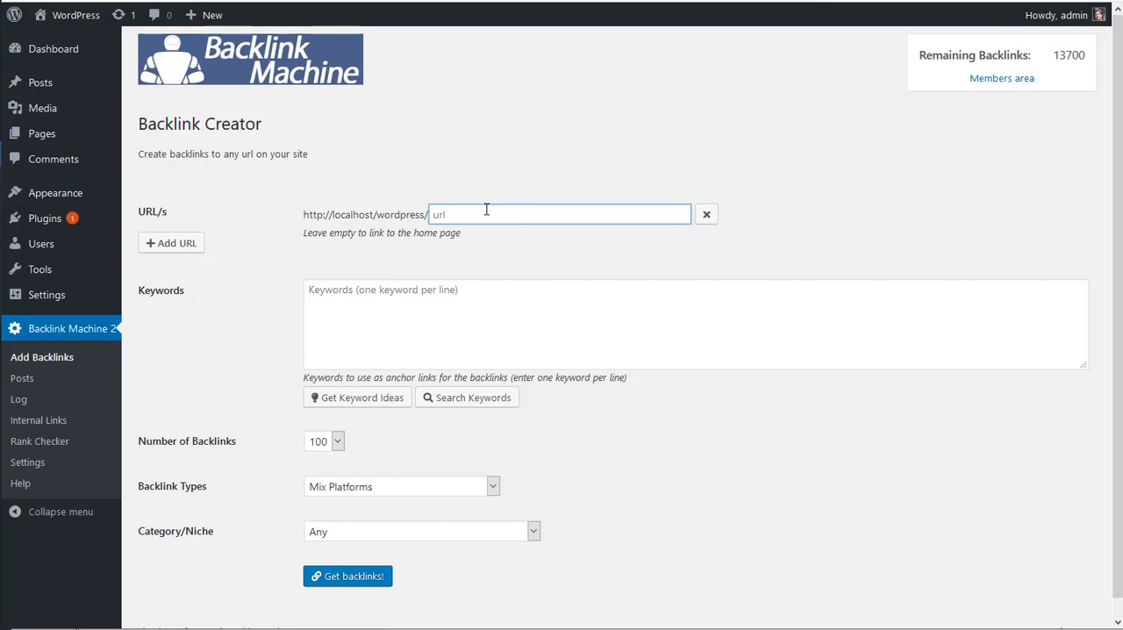
pyautogui.moveTo(245, 453)
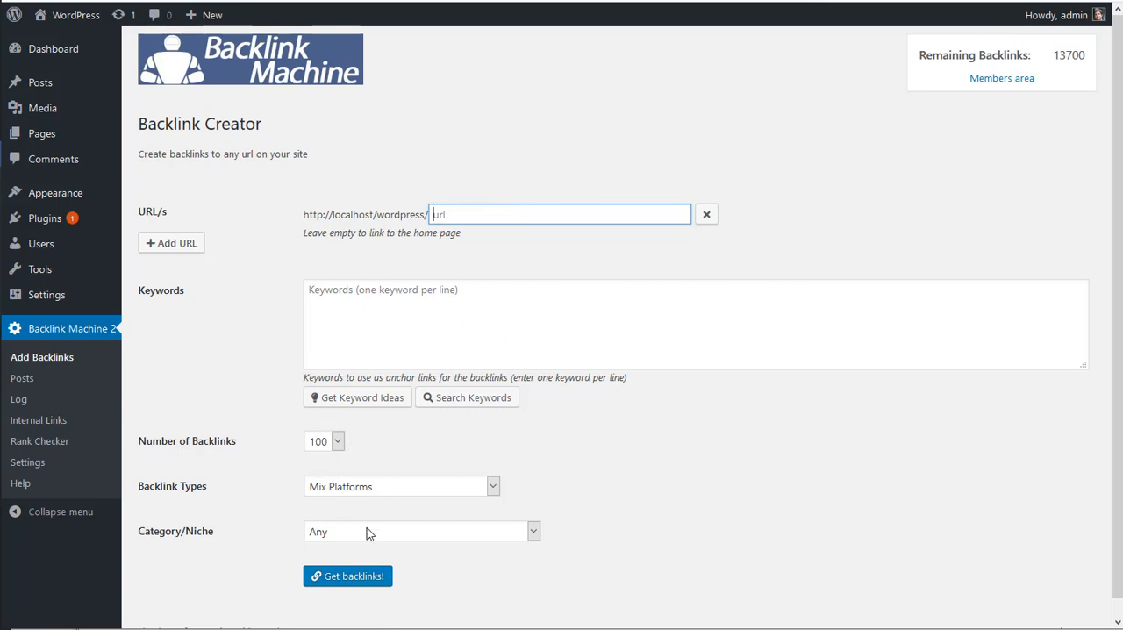
pyautogui.click(21, 379)
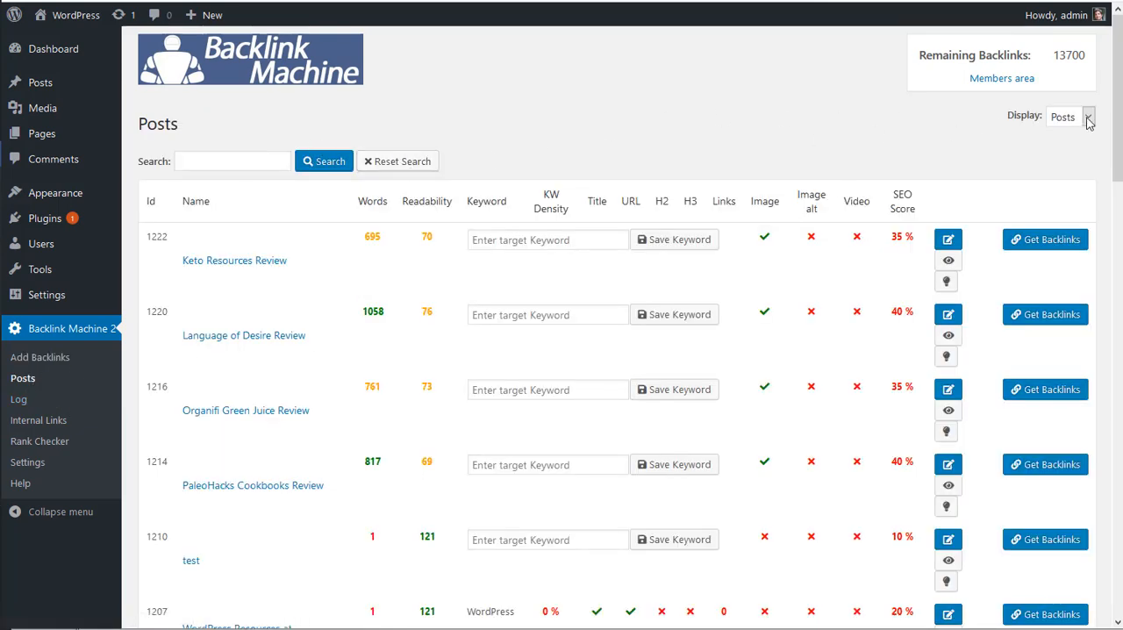
# Step: List Pages instead, start a backlink form for My account, then return to the Log showing the job Processing
pyautogui.click(1087, 115)
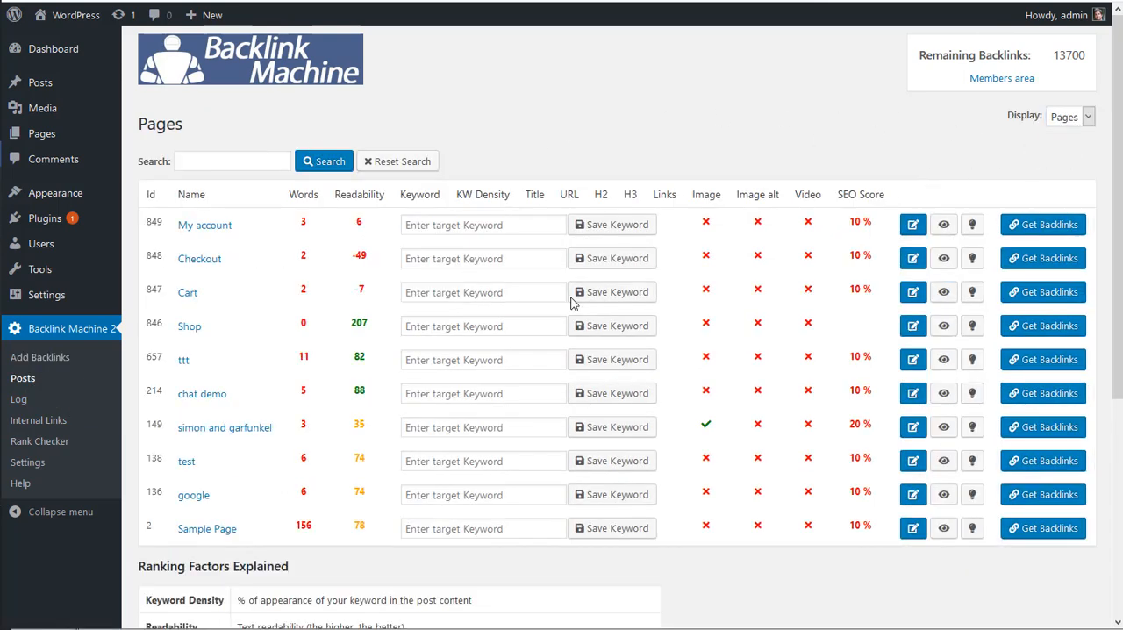
pyautogui.moveTo(272, 242)
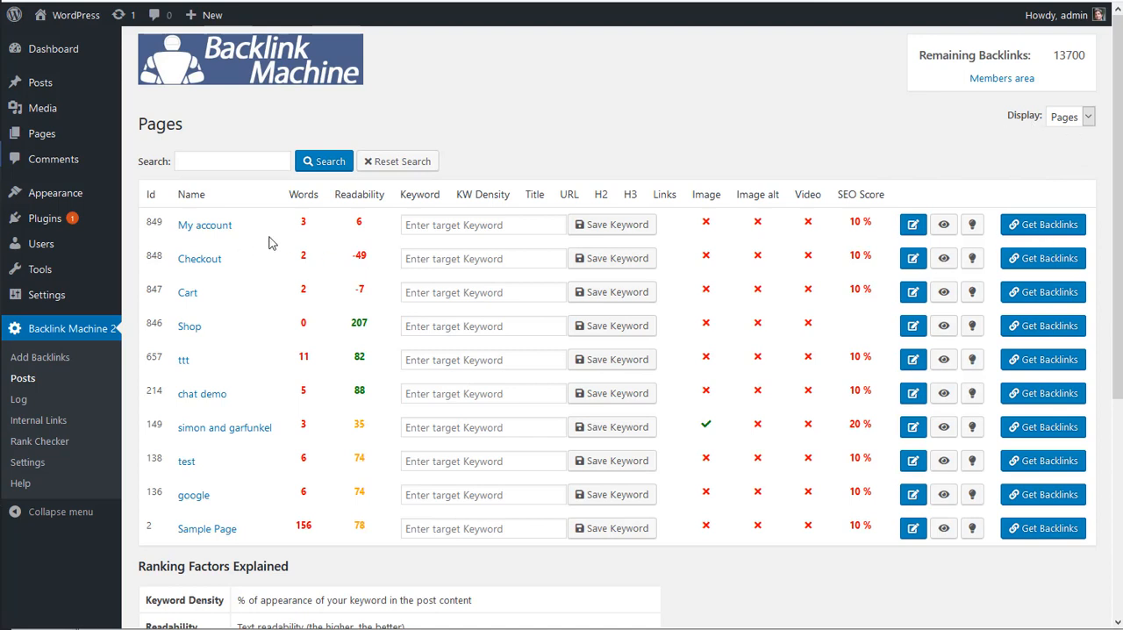
pyautogui.moveTo(1042, 225)
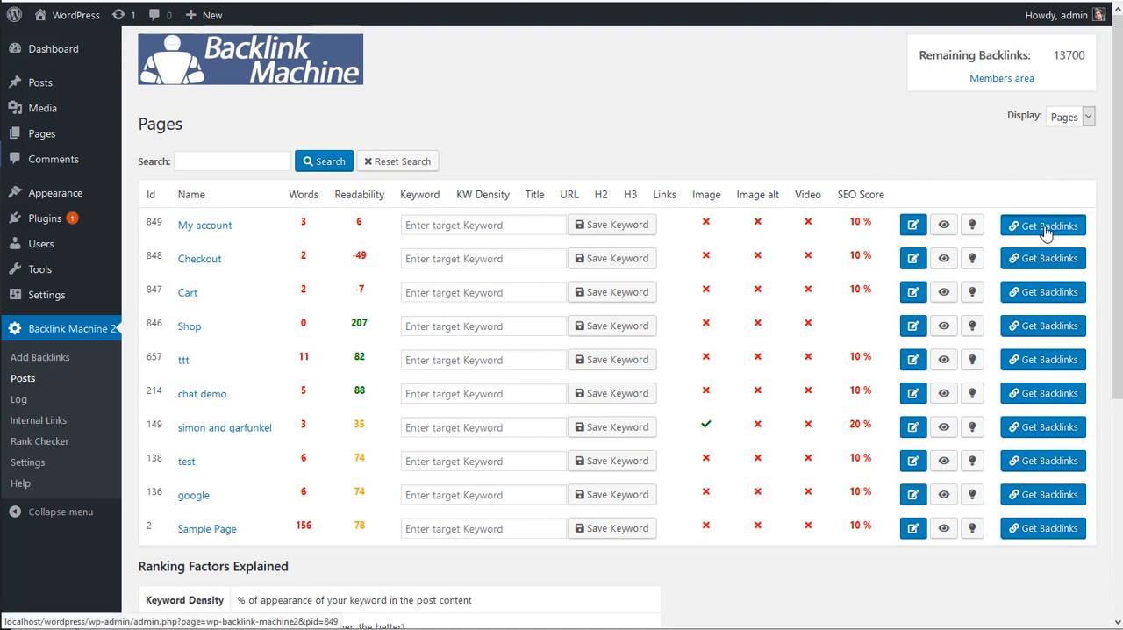
pyautogui.click(1048, 225)
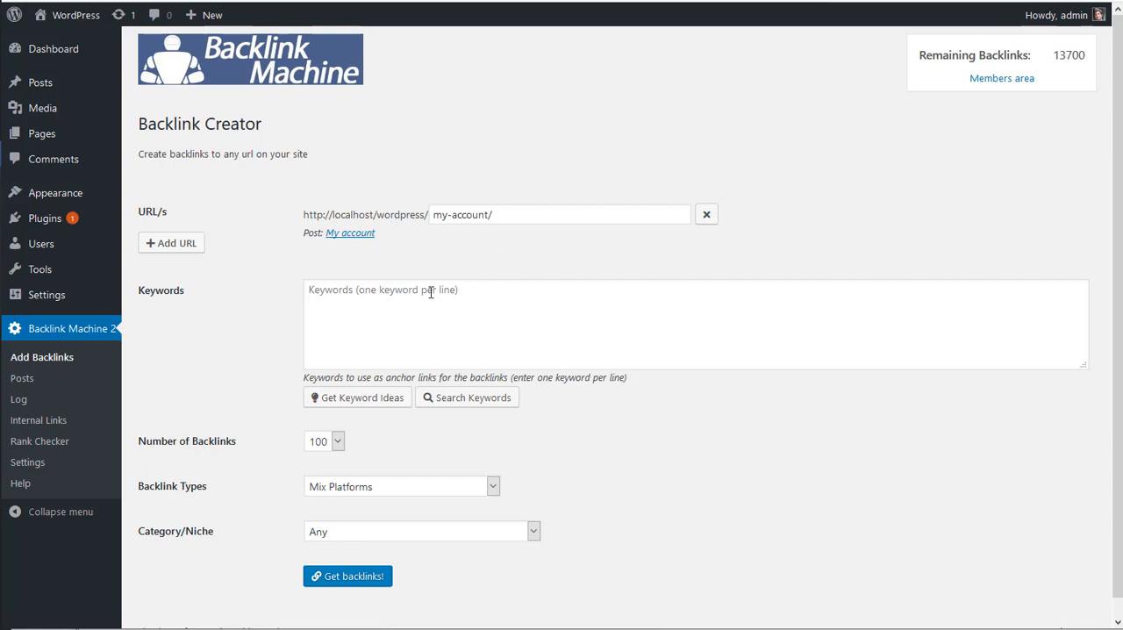
pyautogui.moveTo(19, 398)
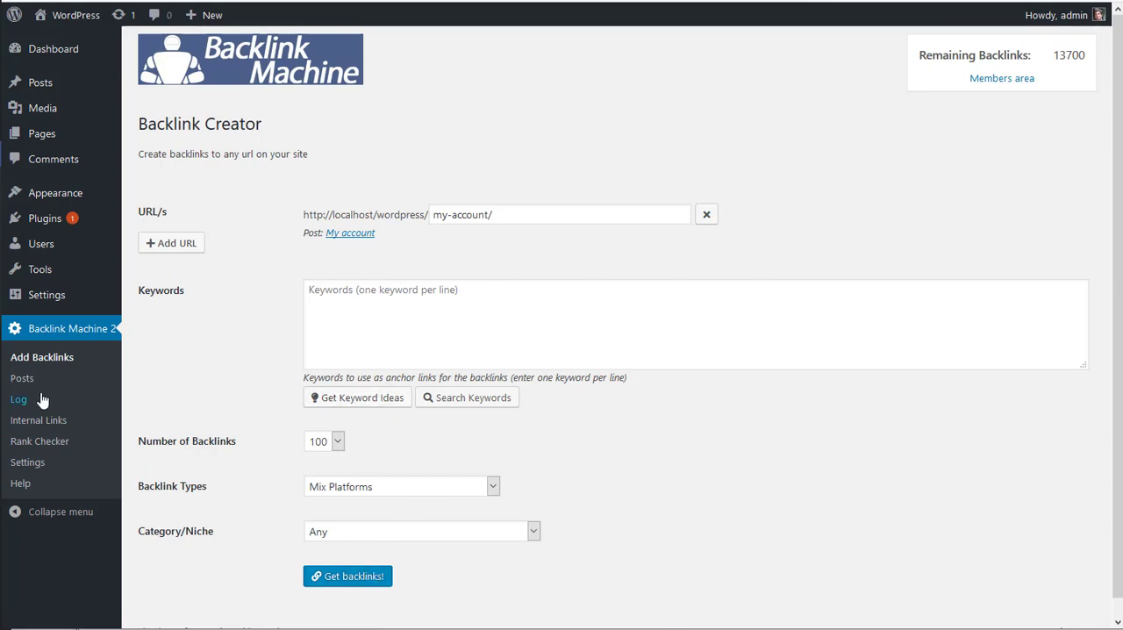
pyautogui.click(17, 399)
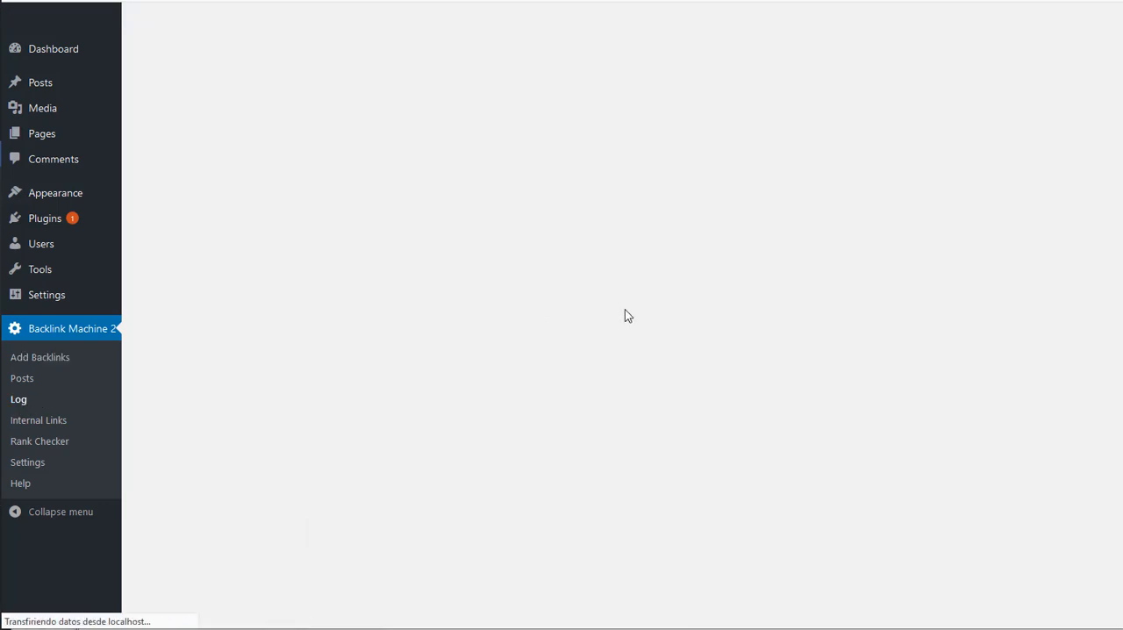
pyautogui.click(19, 400)
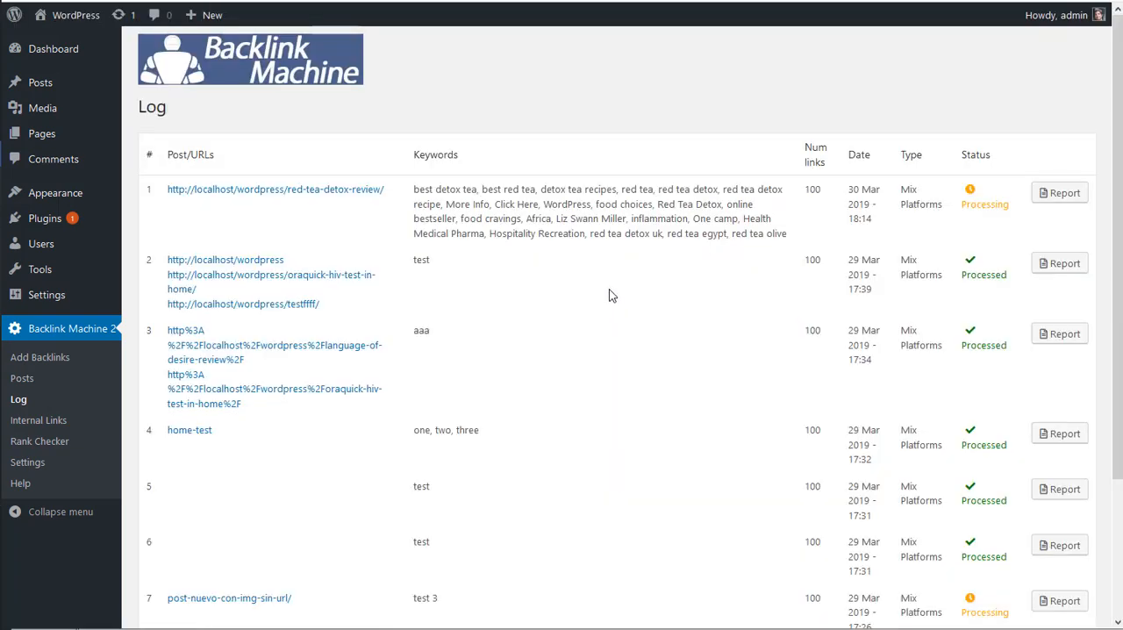